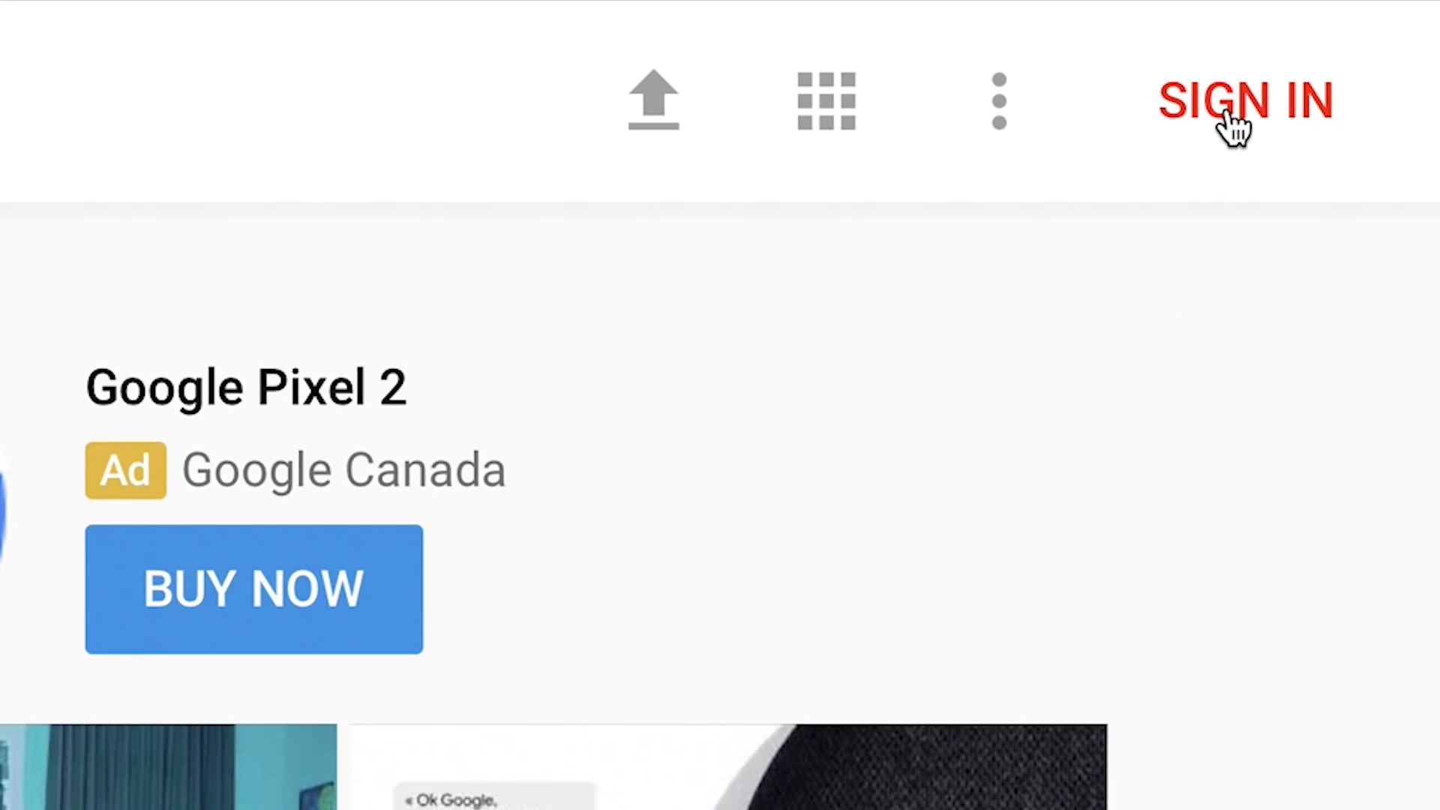
# Step: Sign in to YouTube and start a new video upload from the top bar
pyautogui.click(1246, 100)
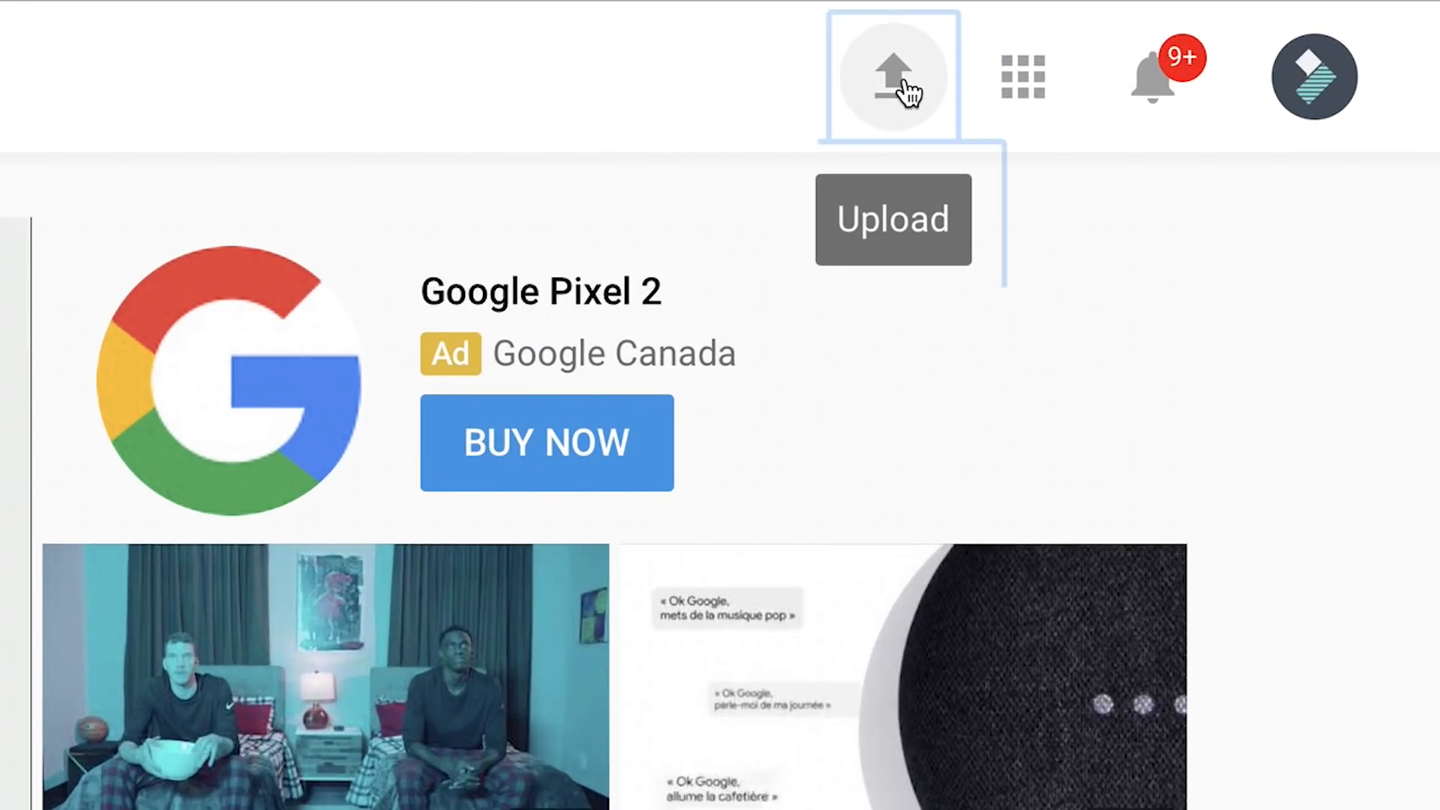
pyautogui.click(890, 75)
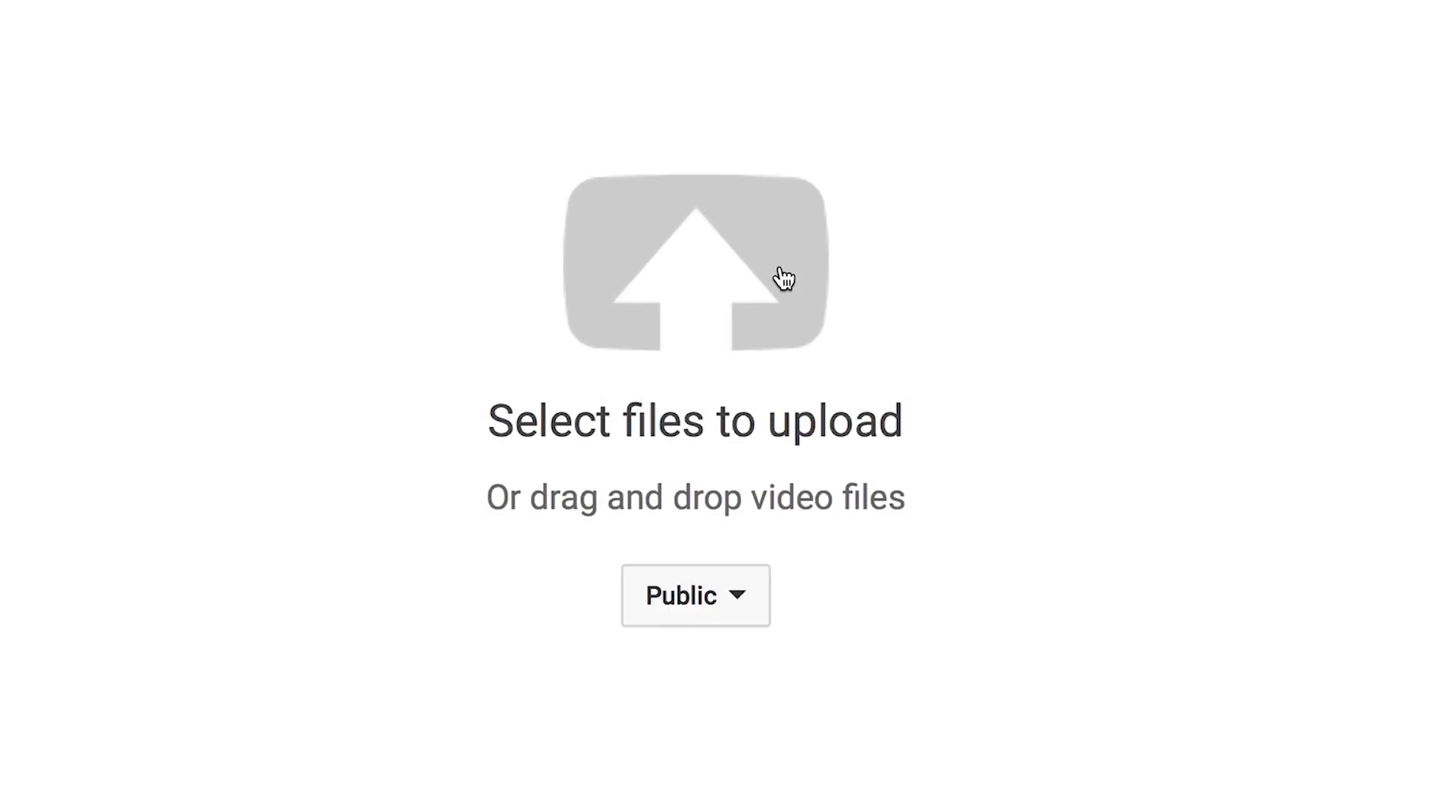
# Step: Choose FINAL_HowMuchYTMake2.mp4 from the Export folder and confirm it for upload
pyautogui.click(694, 267)
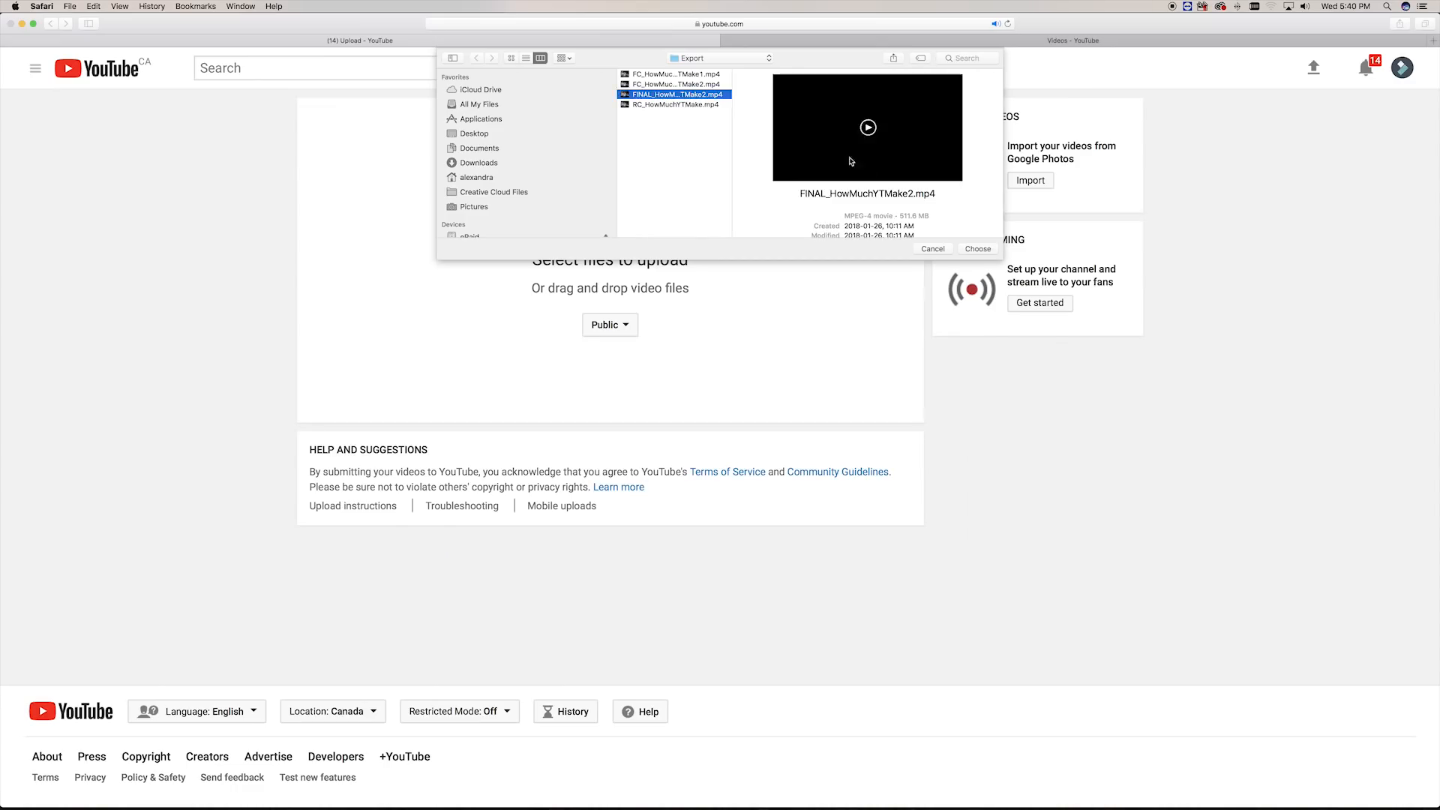
pyautogui.click(976, 247)
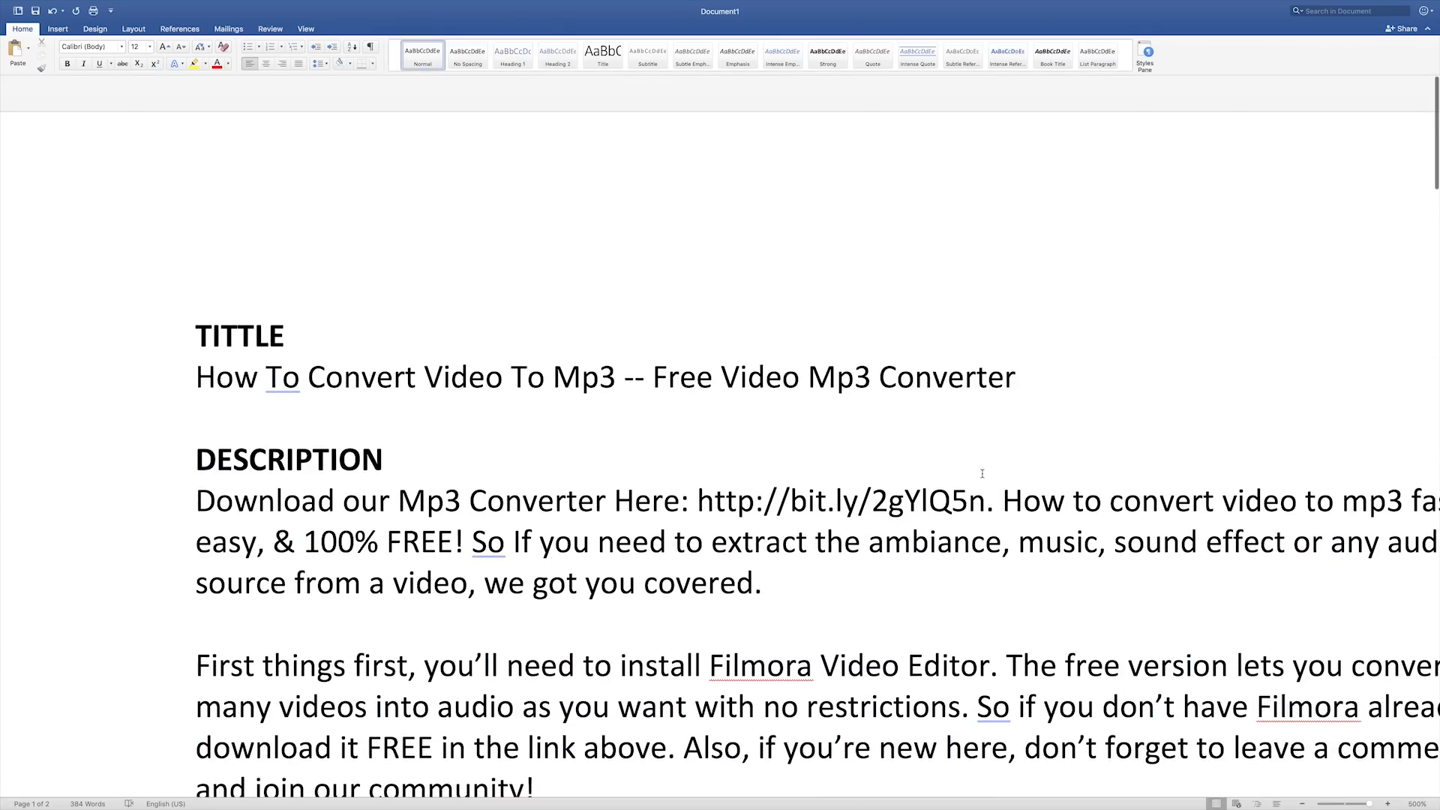
pyautogui.scroll(-3)
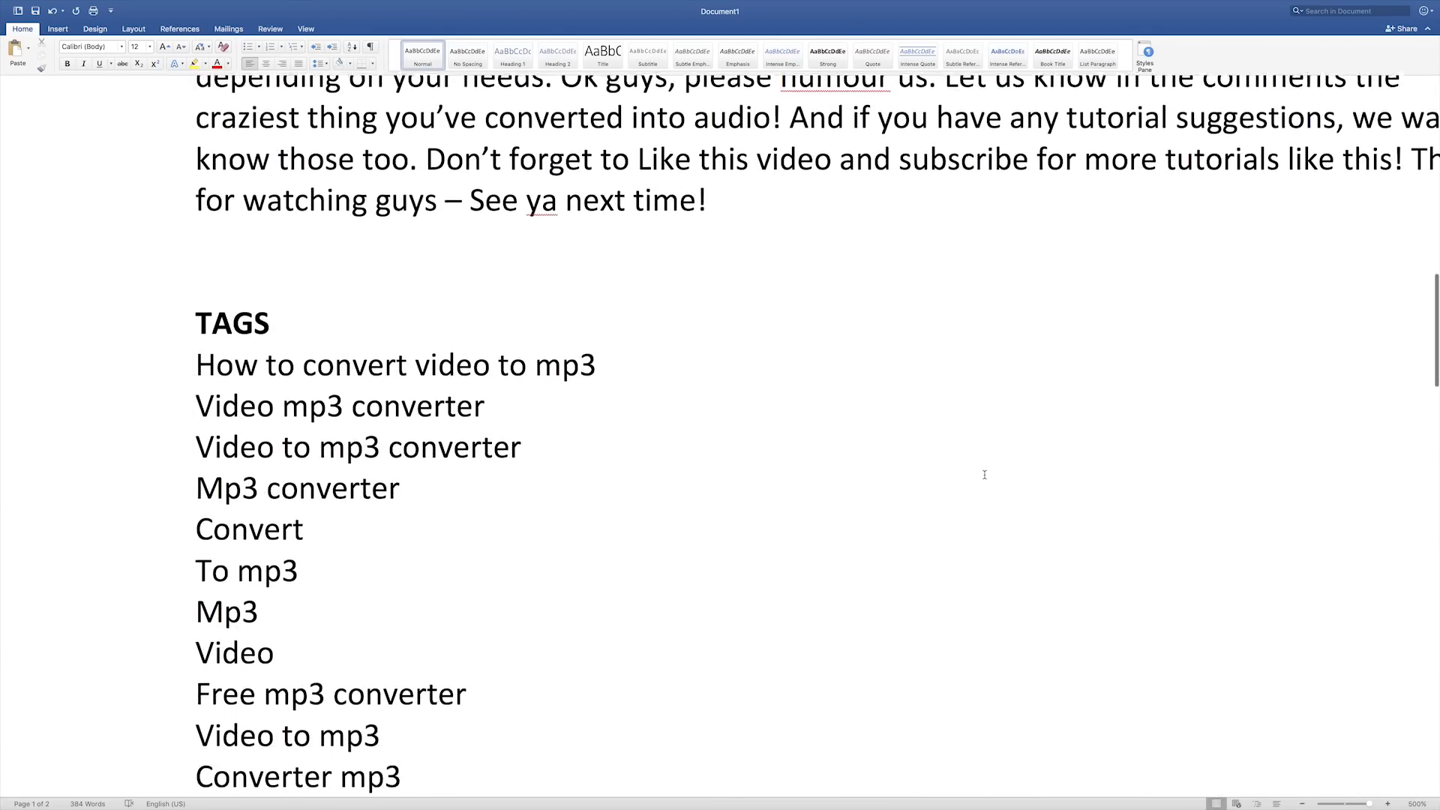
pyautogui.scroll(-3)
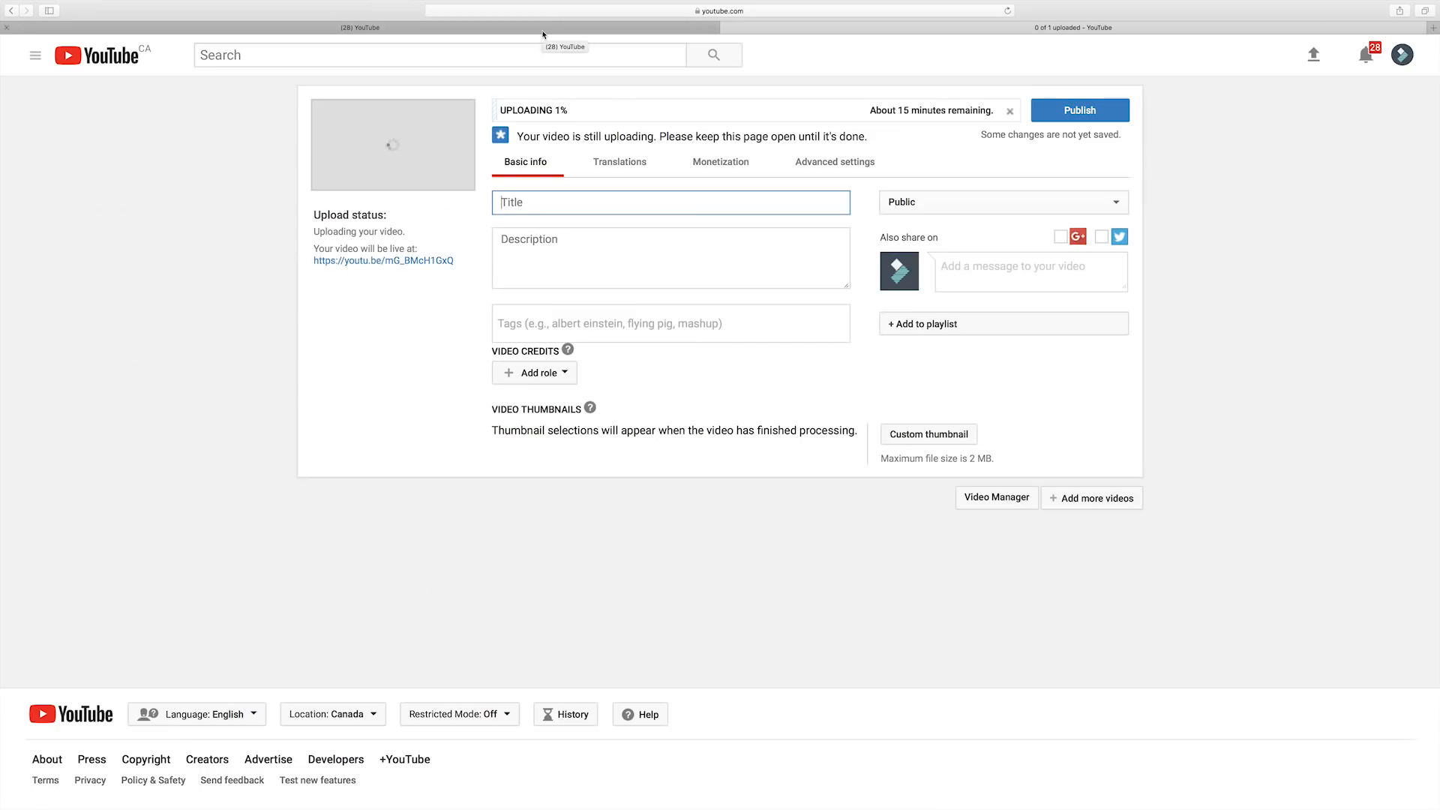
# Step: Title the video 'How To Convert Video To Mp3 - Free' and search YouTube for 'How to convert video to mp3'
pyautogui.write('How To Convert Video T')
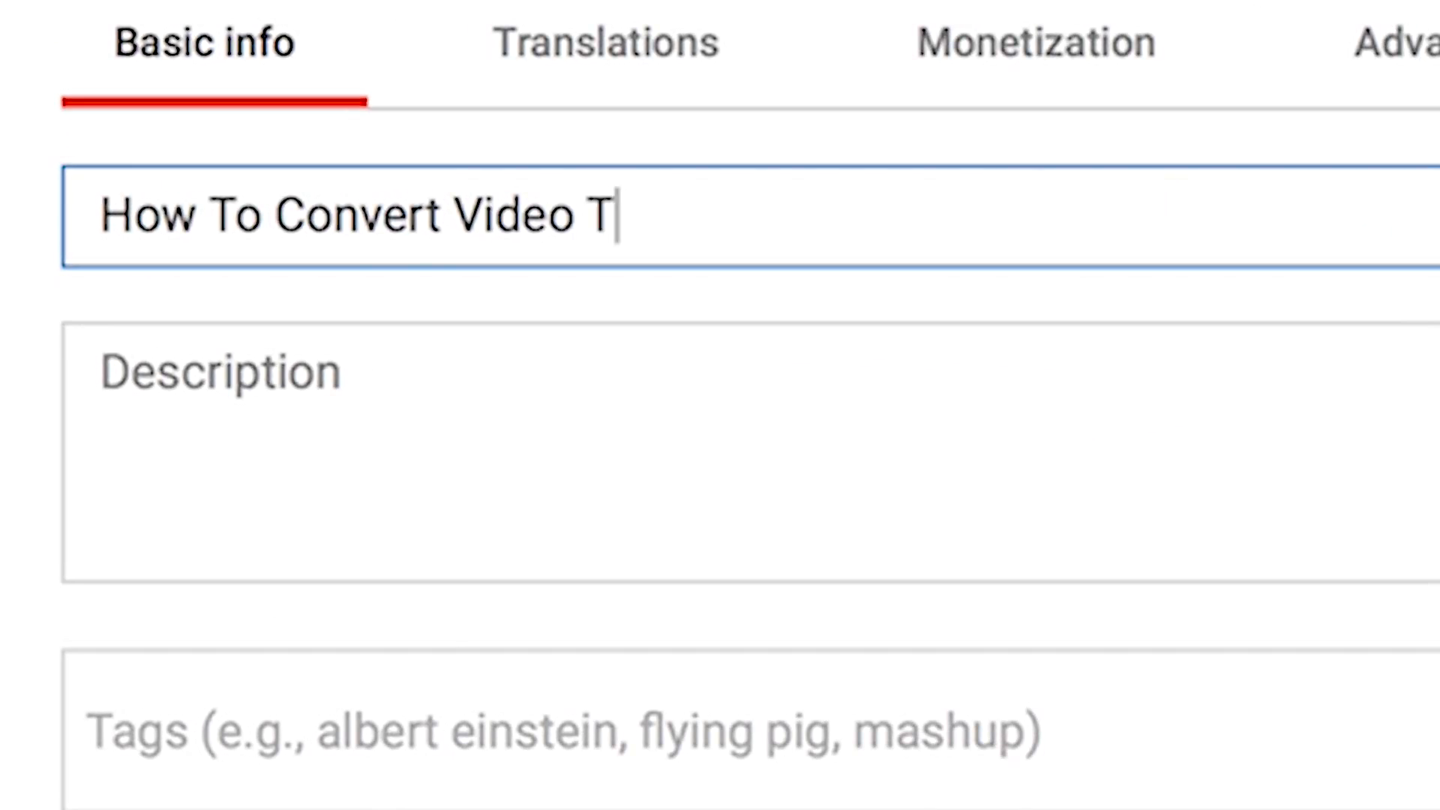
pyautogui.write('o Mp3 - Free')
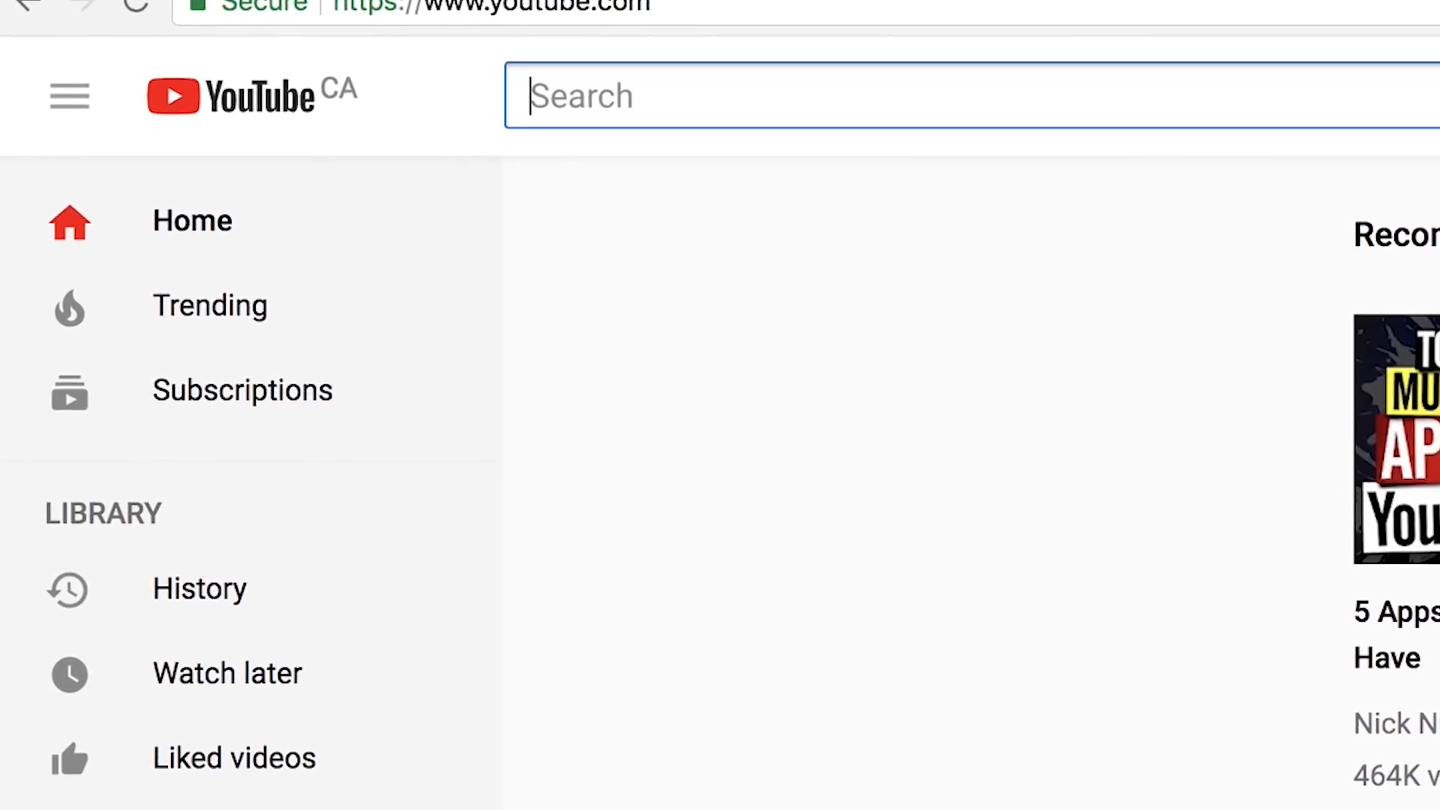
pyautogui.write('How to convert video to mp3')
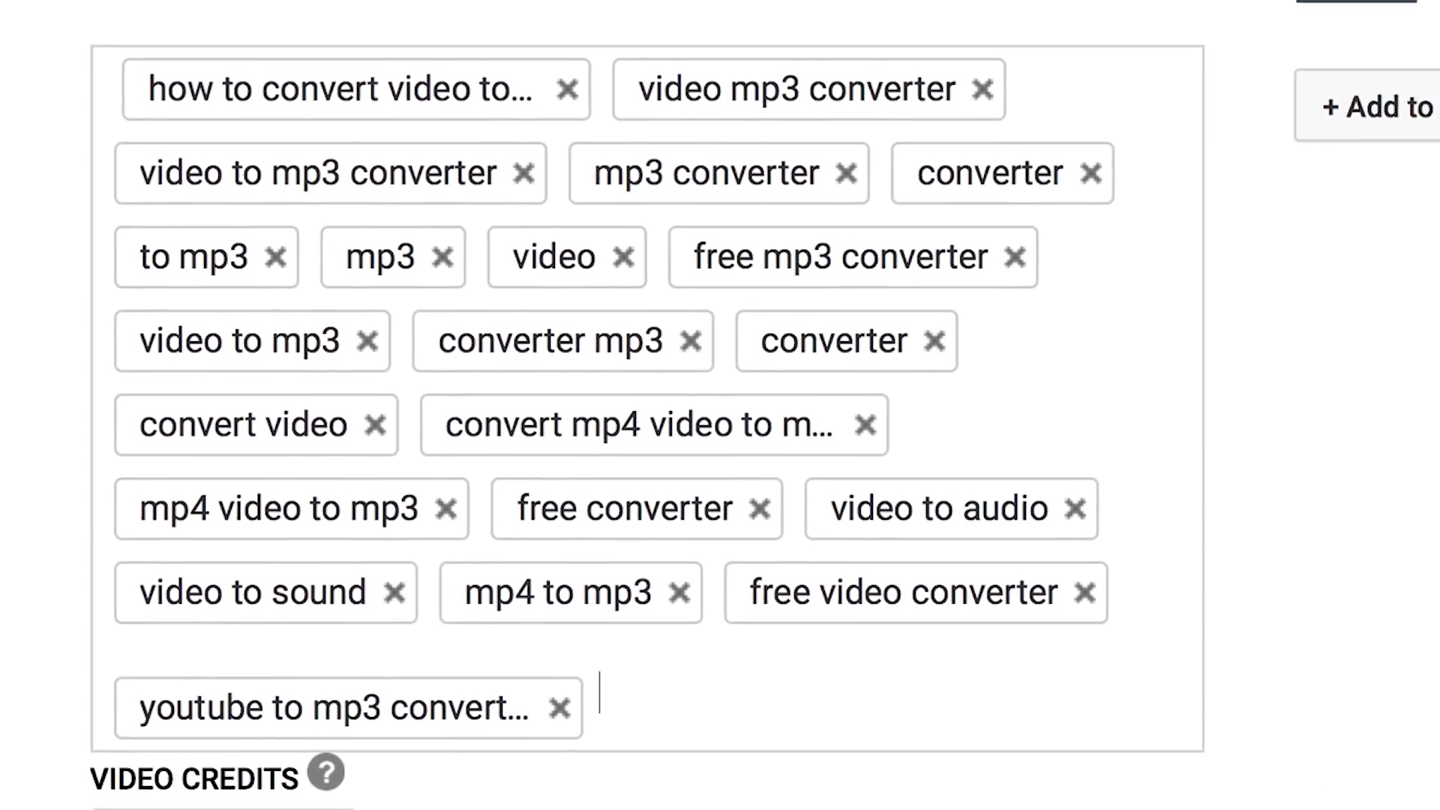
# Step: Enter the video-to-mp3 converter keyword tags in the Tags field
pyautogui.click(615, 13)
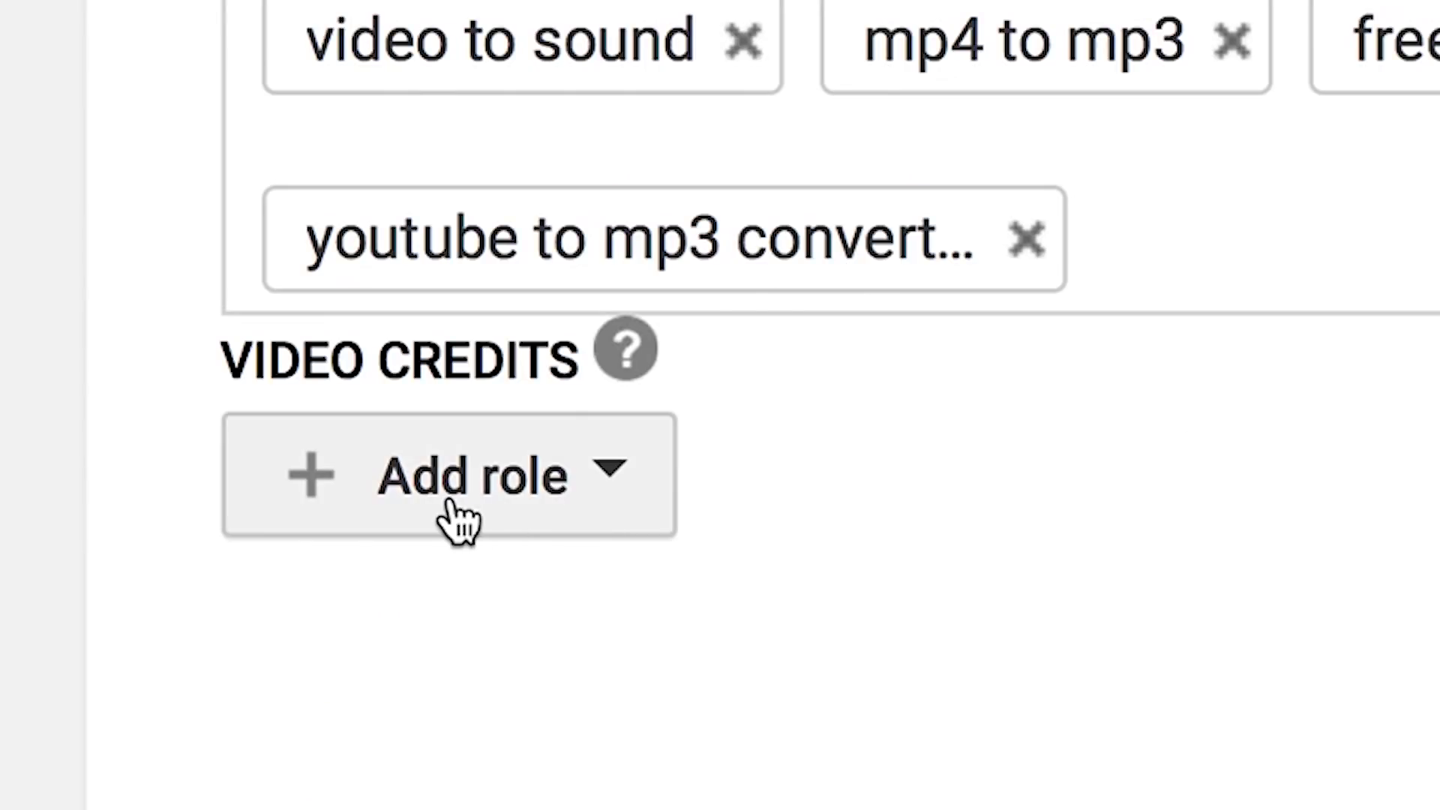
# Step: Review the Add role list under Video Credits and move down to the suggested thumbnails
pyautogui.click(447, 475)
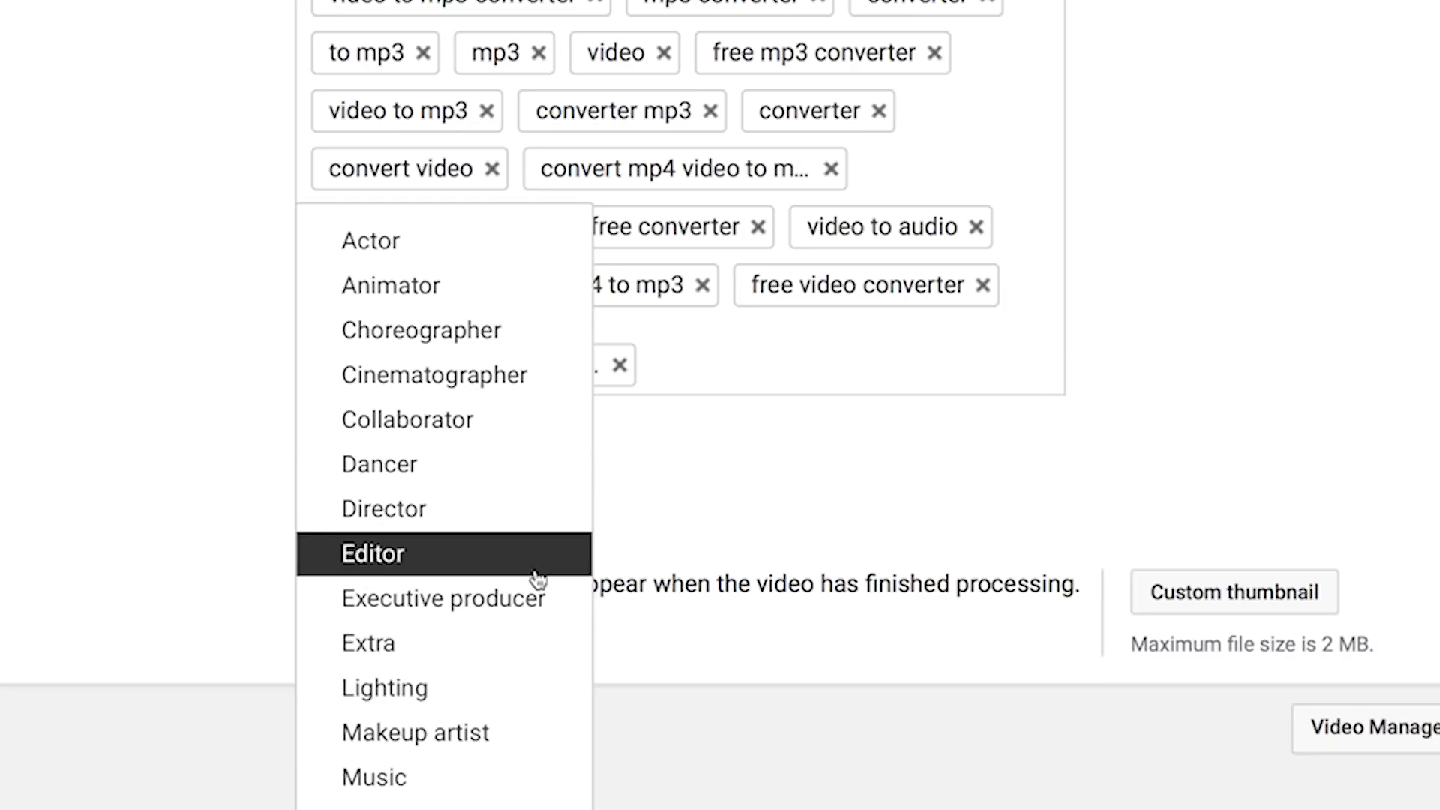
pyautogui.moveTo(555, 581)
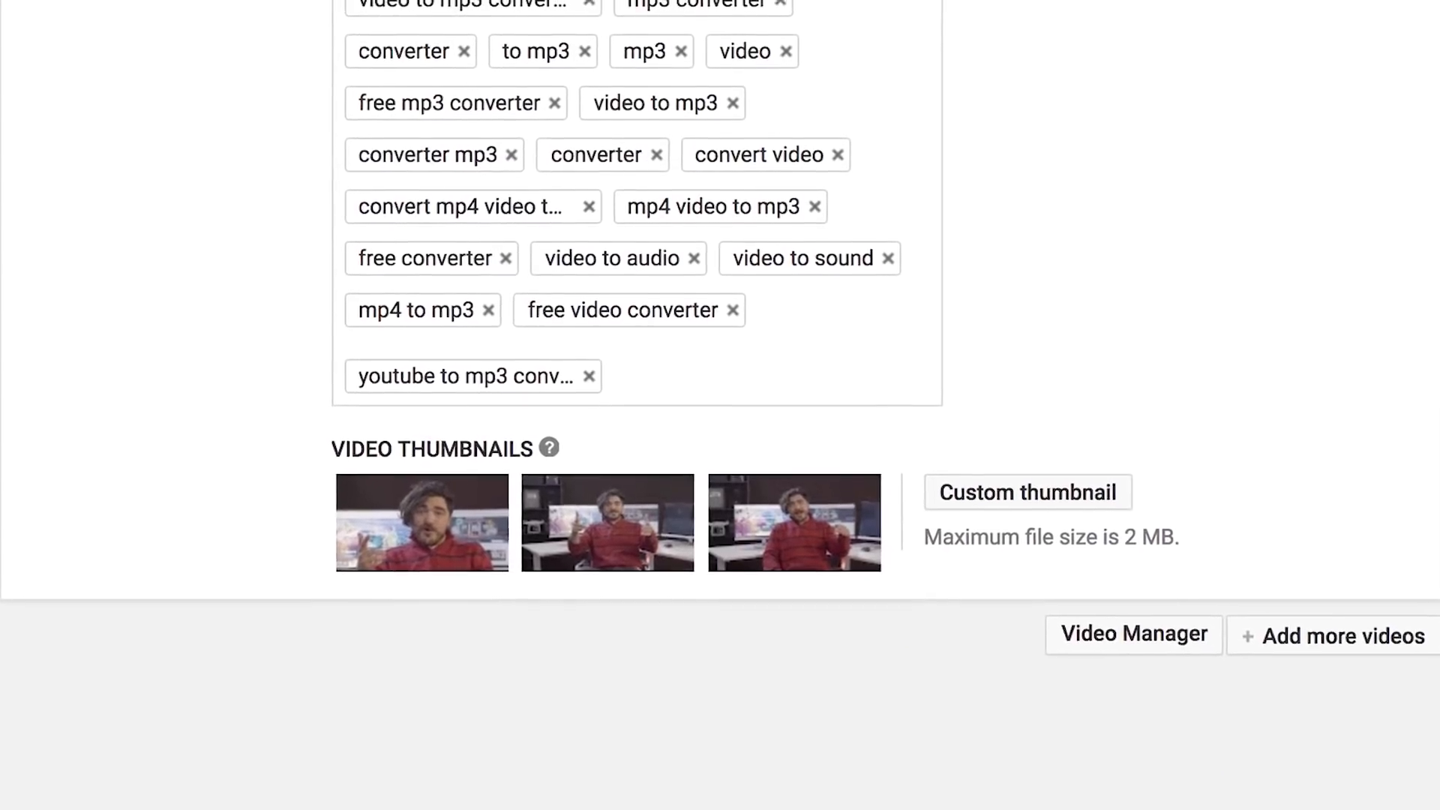
pyautogui.scroll(-3)
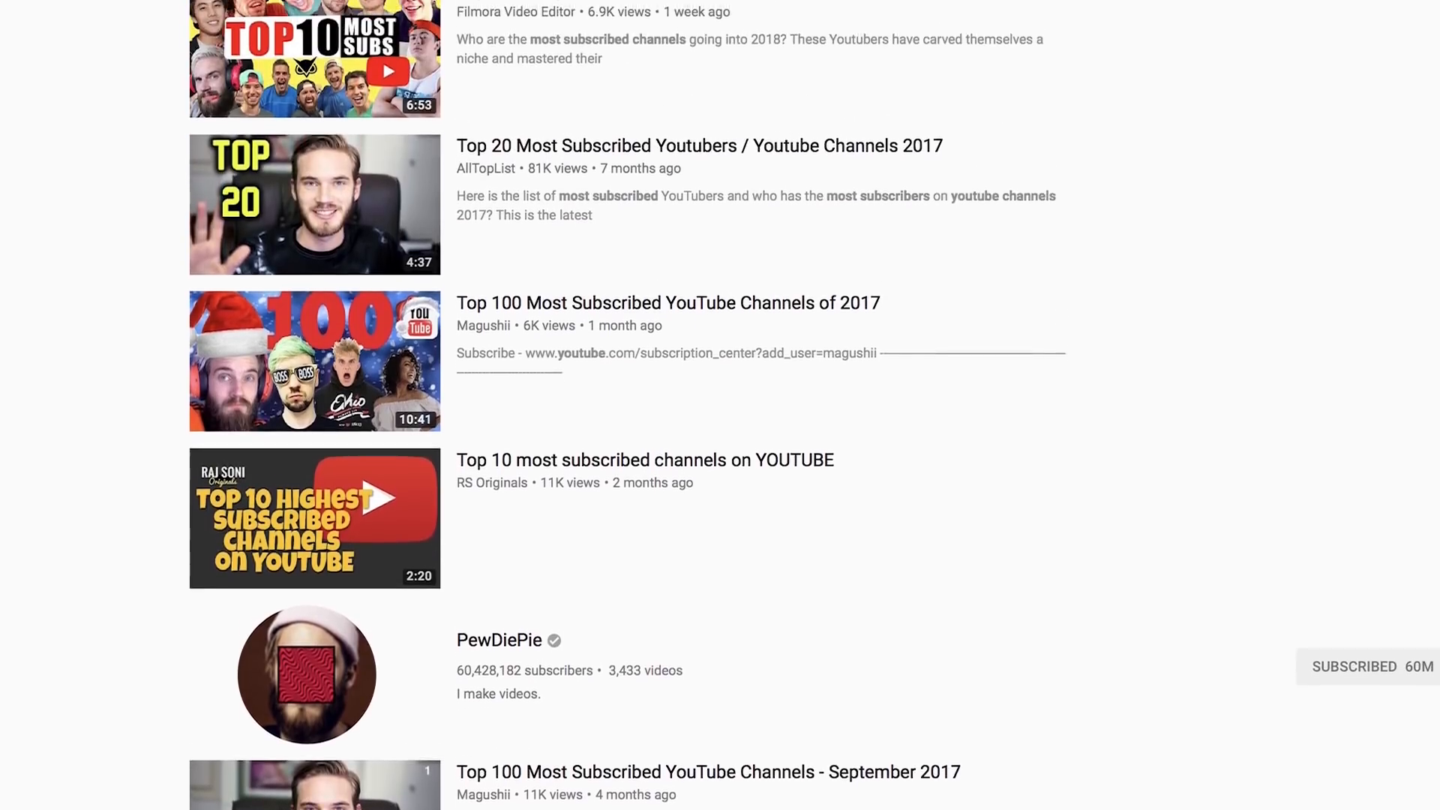
# Step: Scroll through the search results for most subscribed channels
pyautogui.scroll(3)
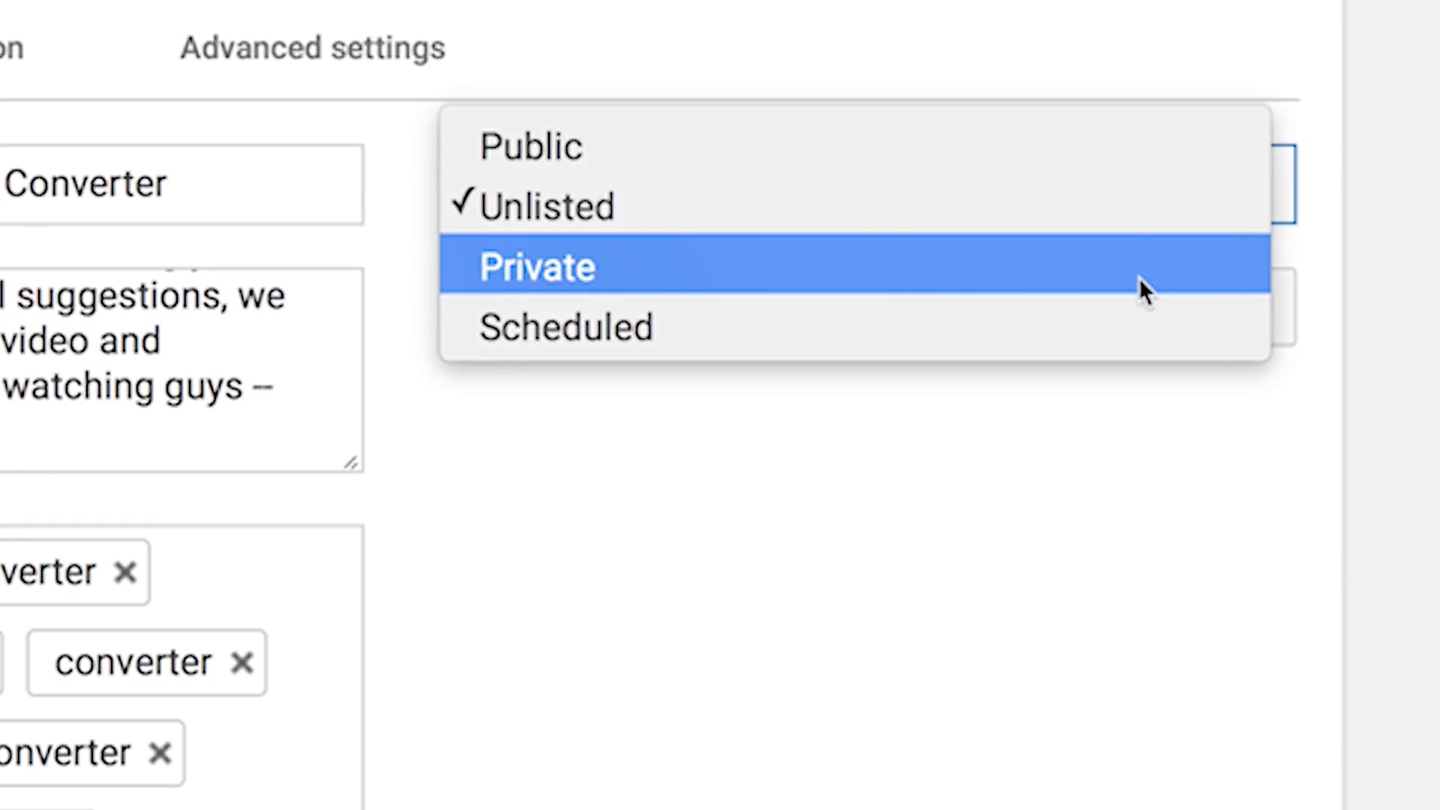
pyautogui.click(537, 267)
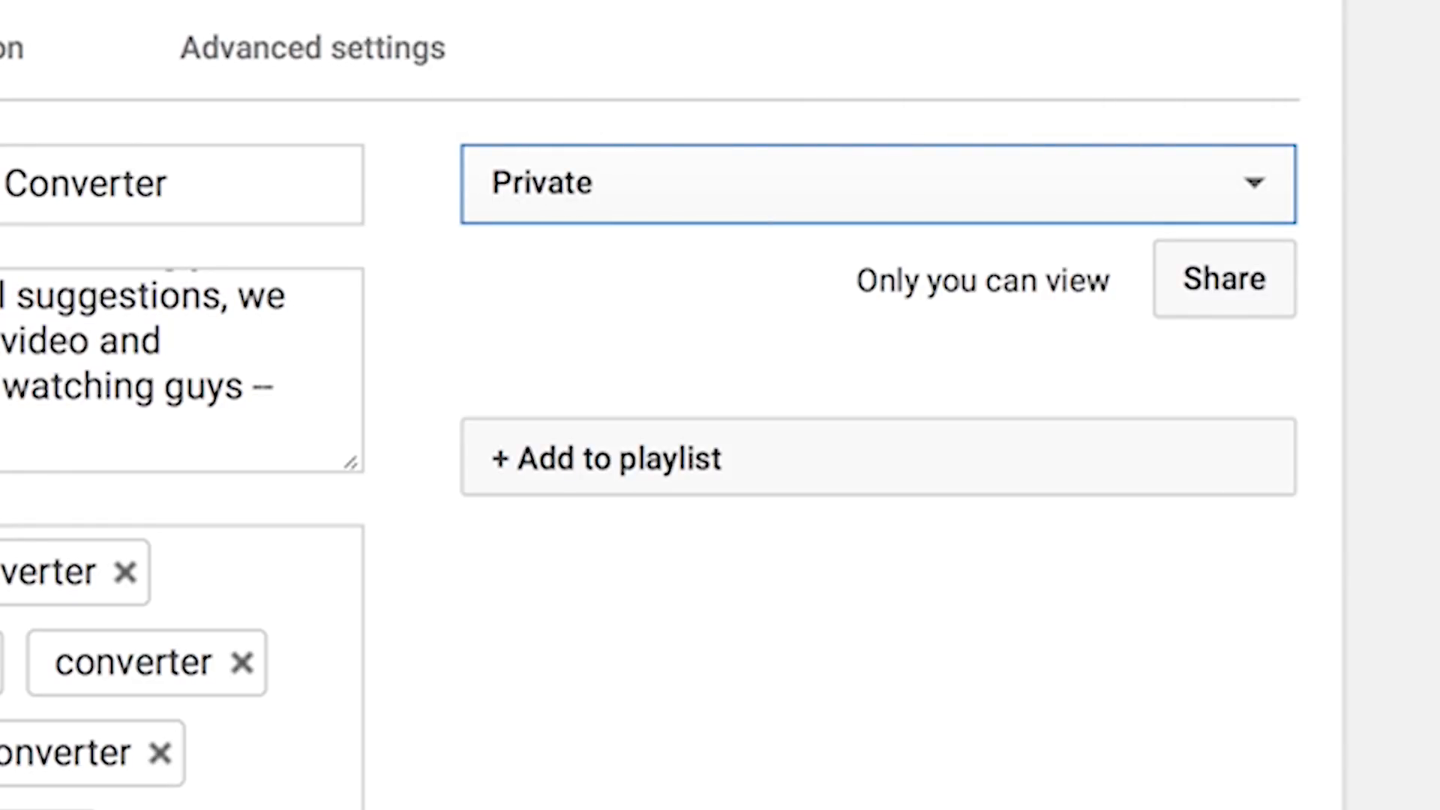
pyautogui.click(1223, 279)
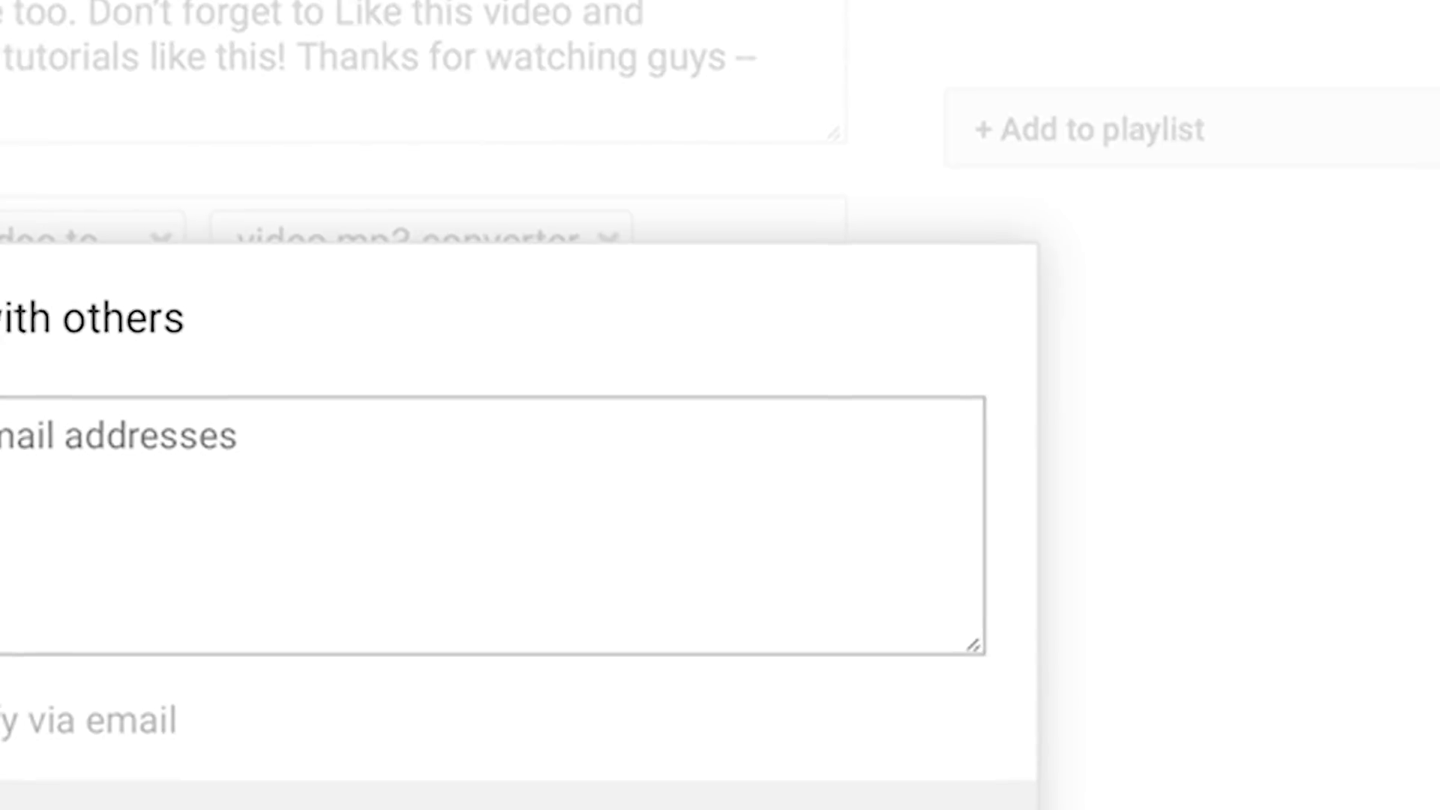
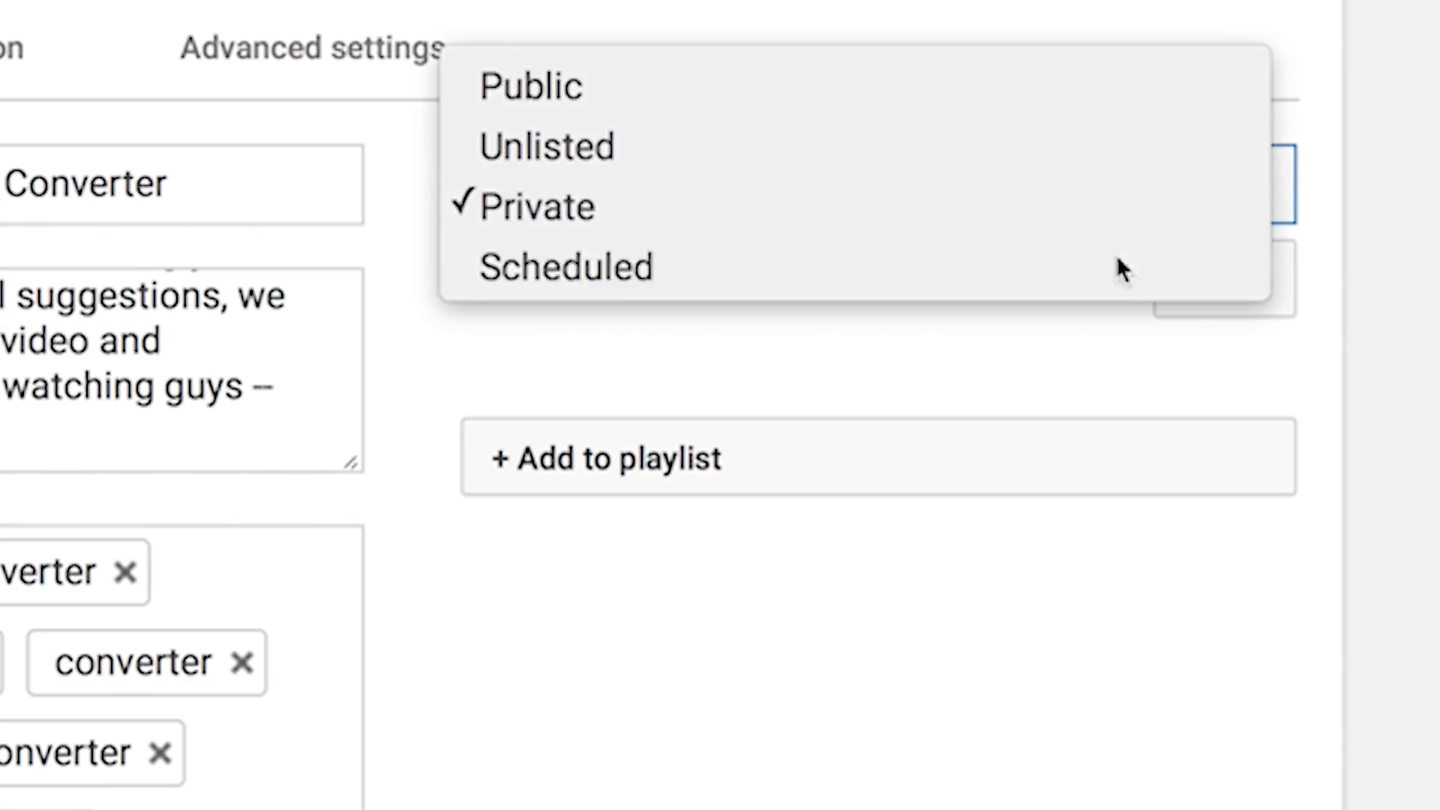
pyautogui.click(565, 267)
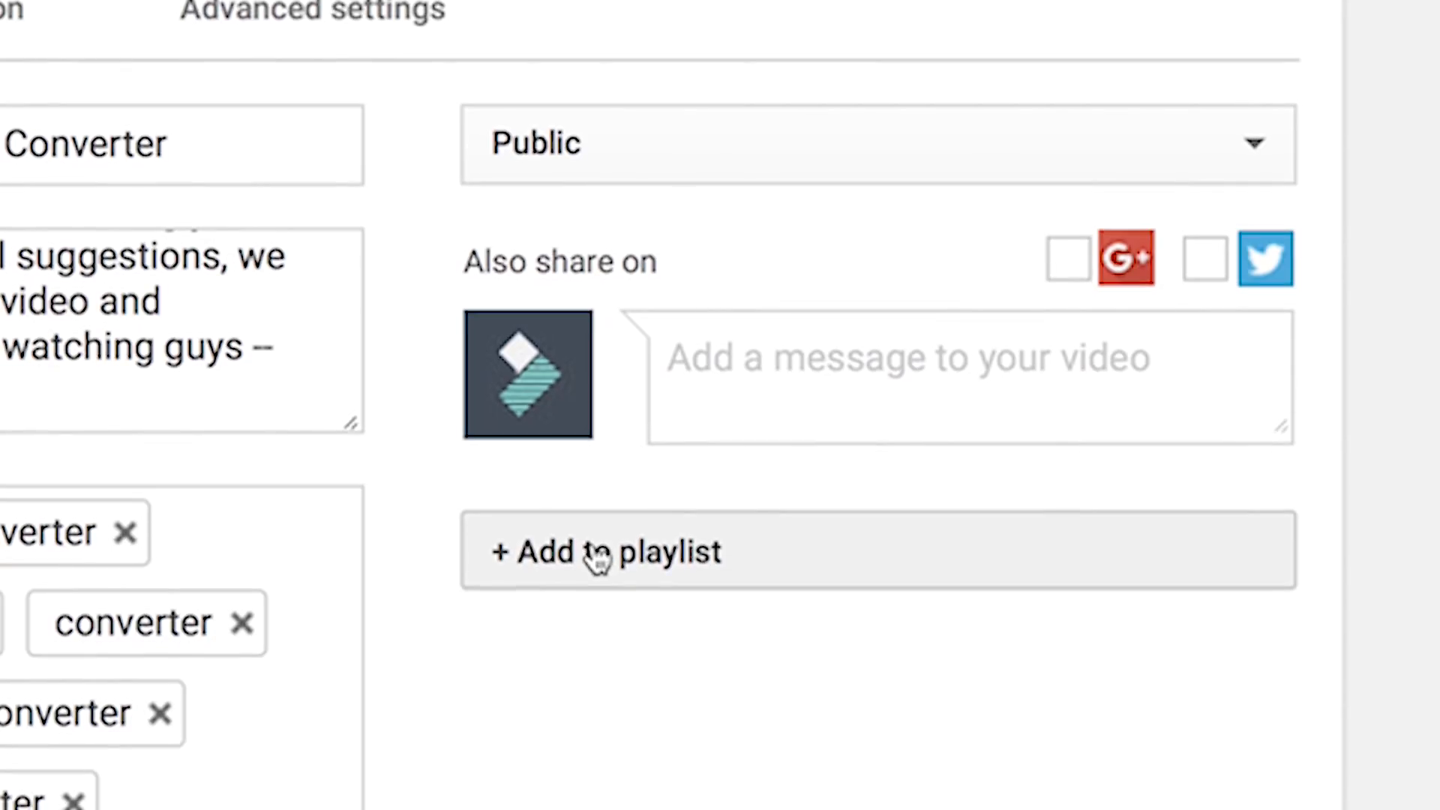
# Step: Add the video to the VIDEO EDITING TIPS & TRICKS playlist
pyautogui.click(605, 551)
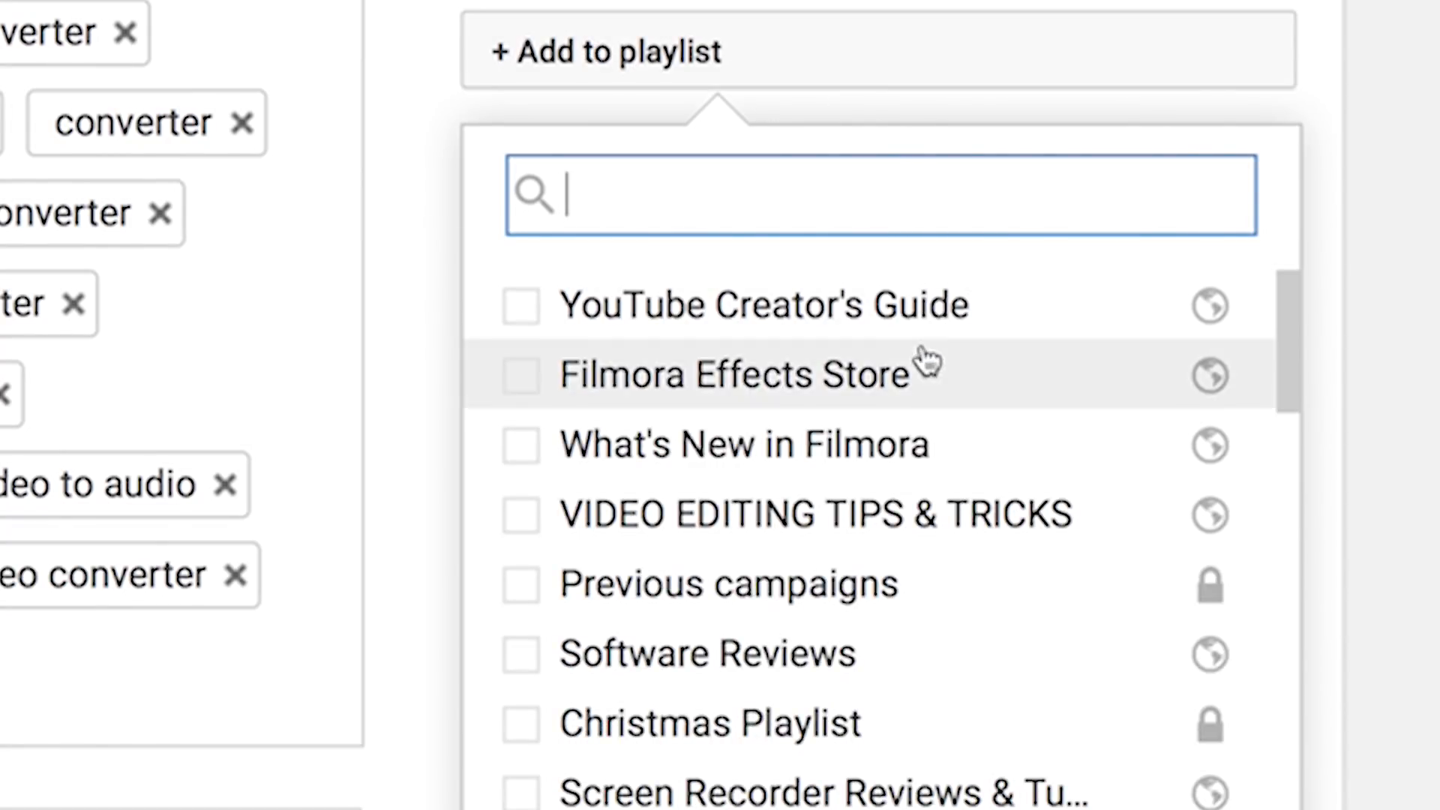
pyautogui.click(522, 513)
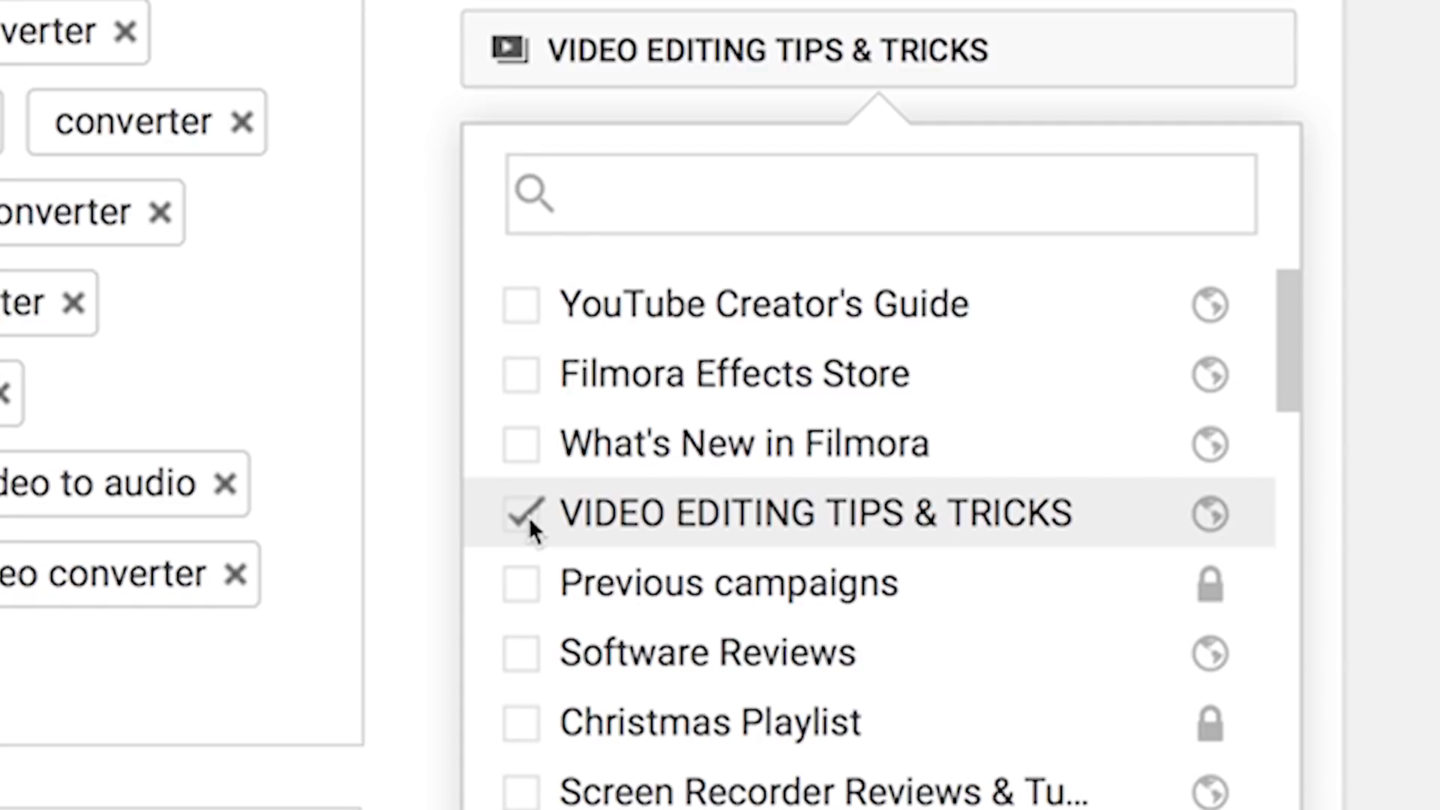
pyautogui.click(765, 49)
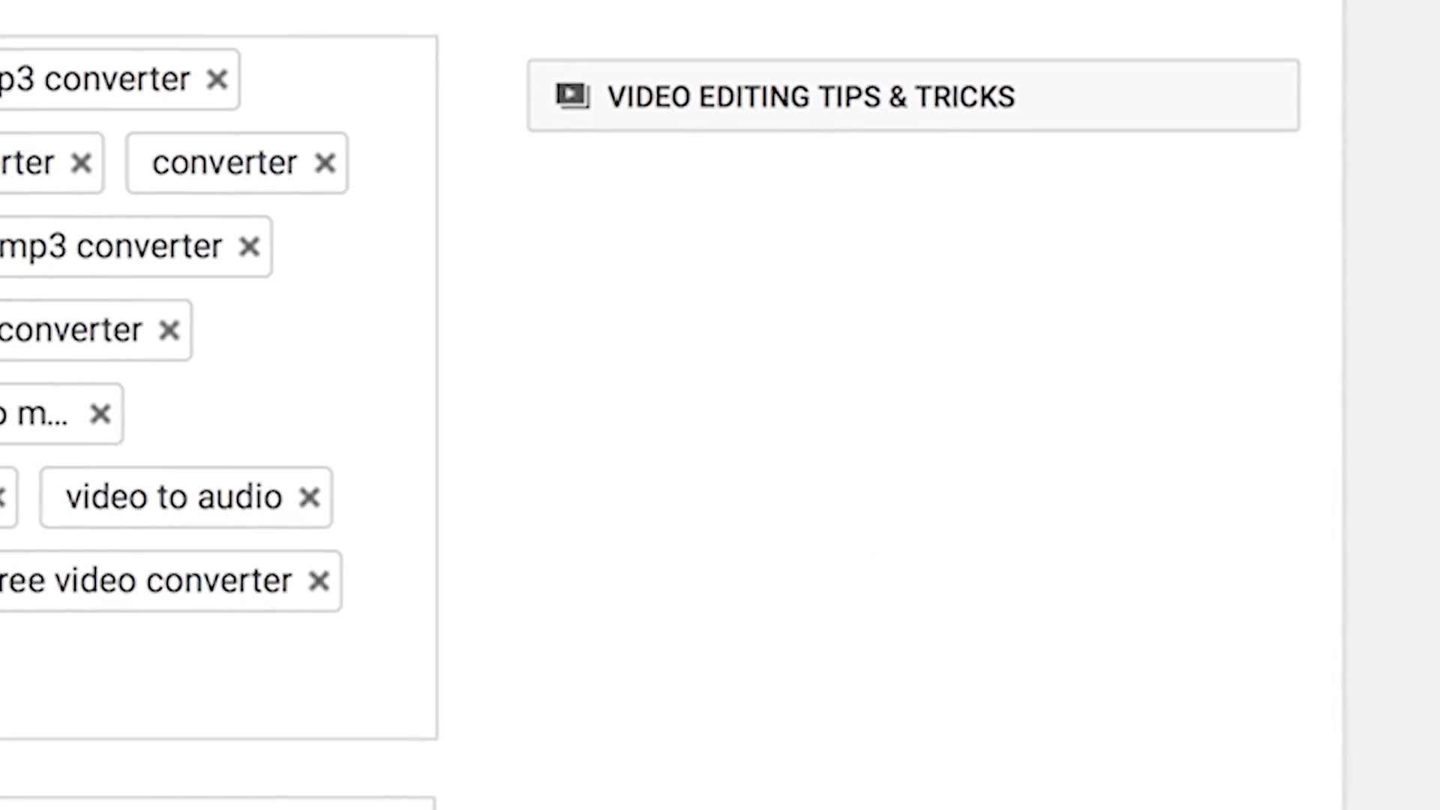
pyautogui.scroll(-3)
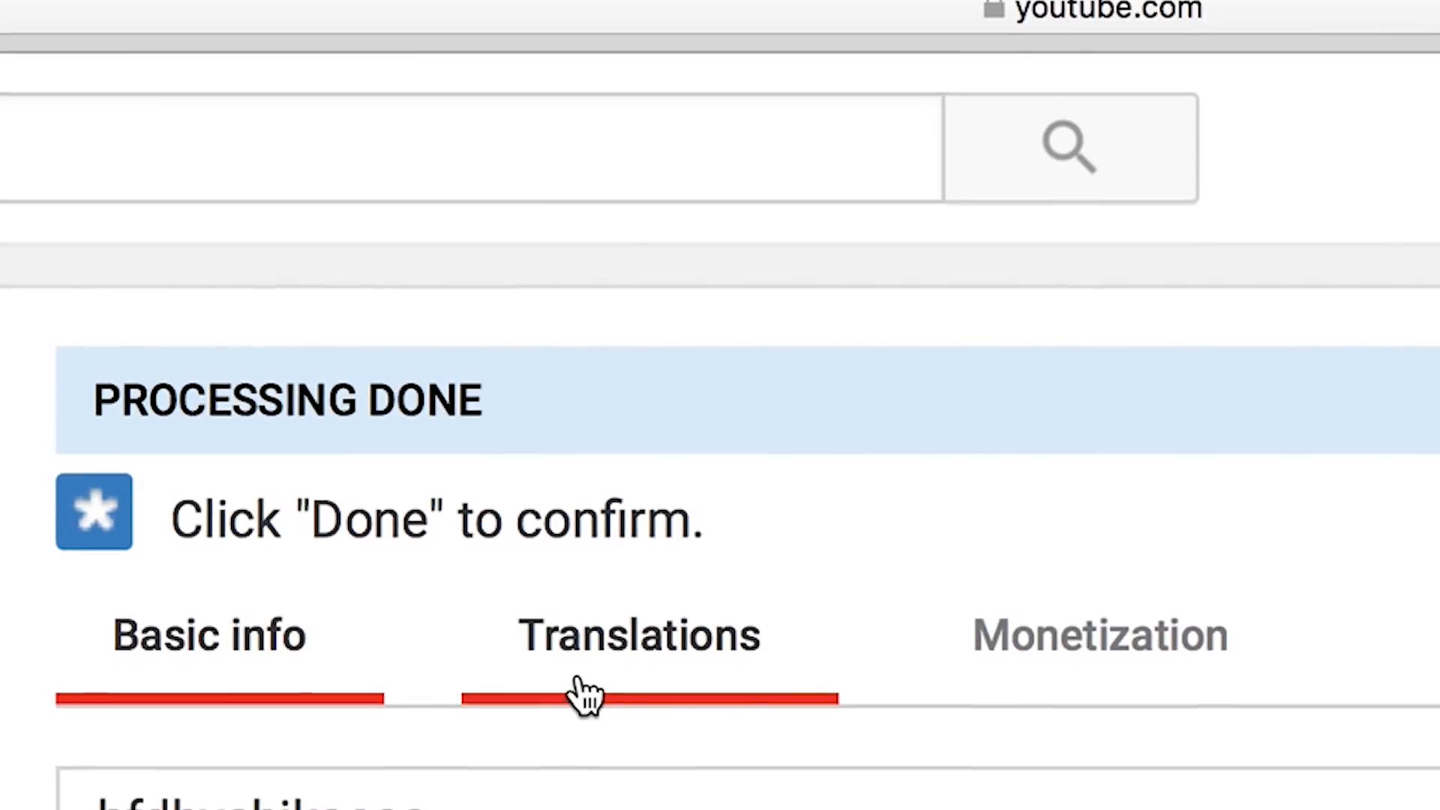
# Step: Review the Translations settings, then move to Monetization where ads are enabled
pyautogui.click(640, 636)
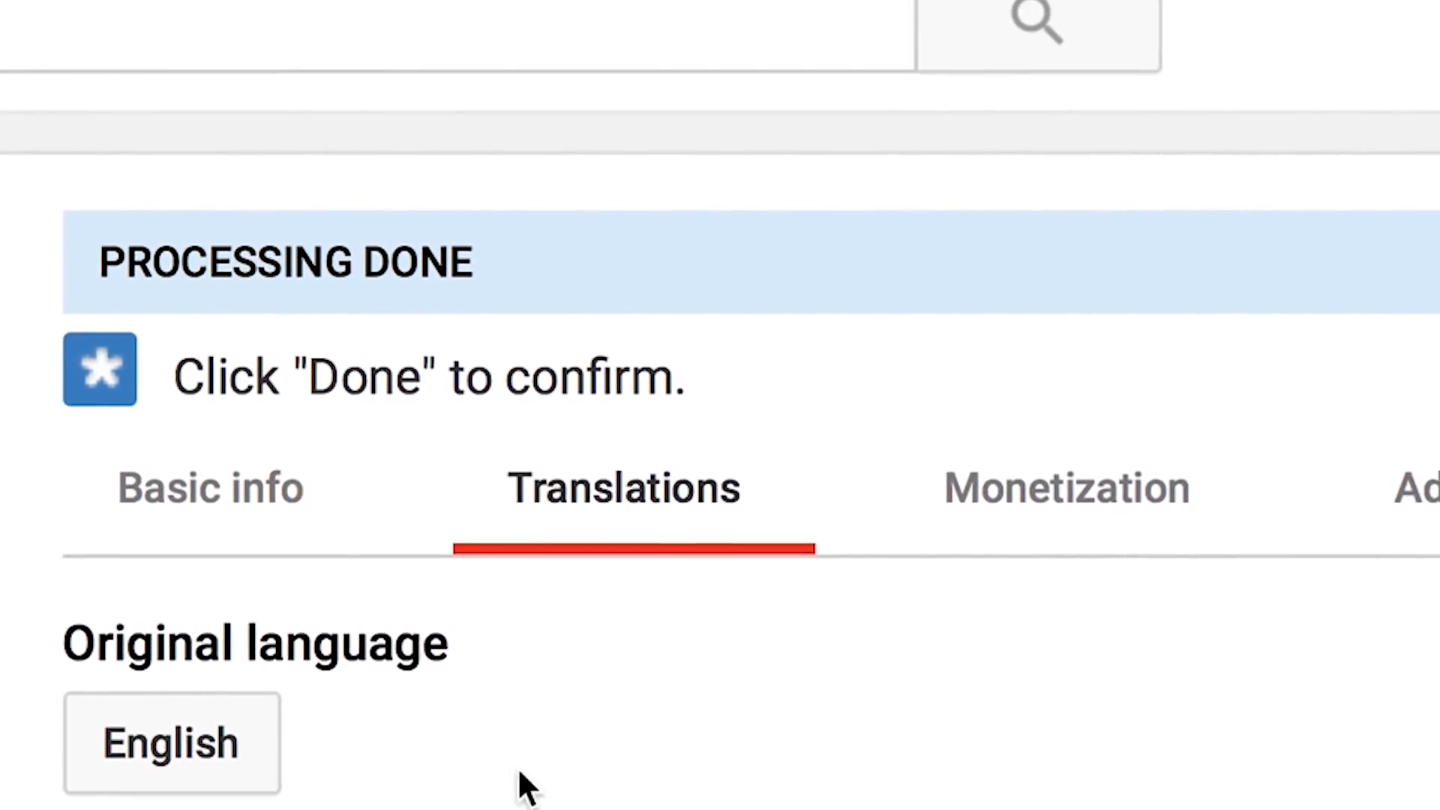
pyautogui.scroll(-3)
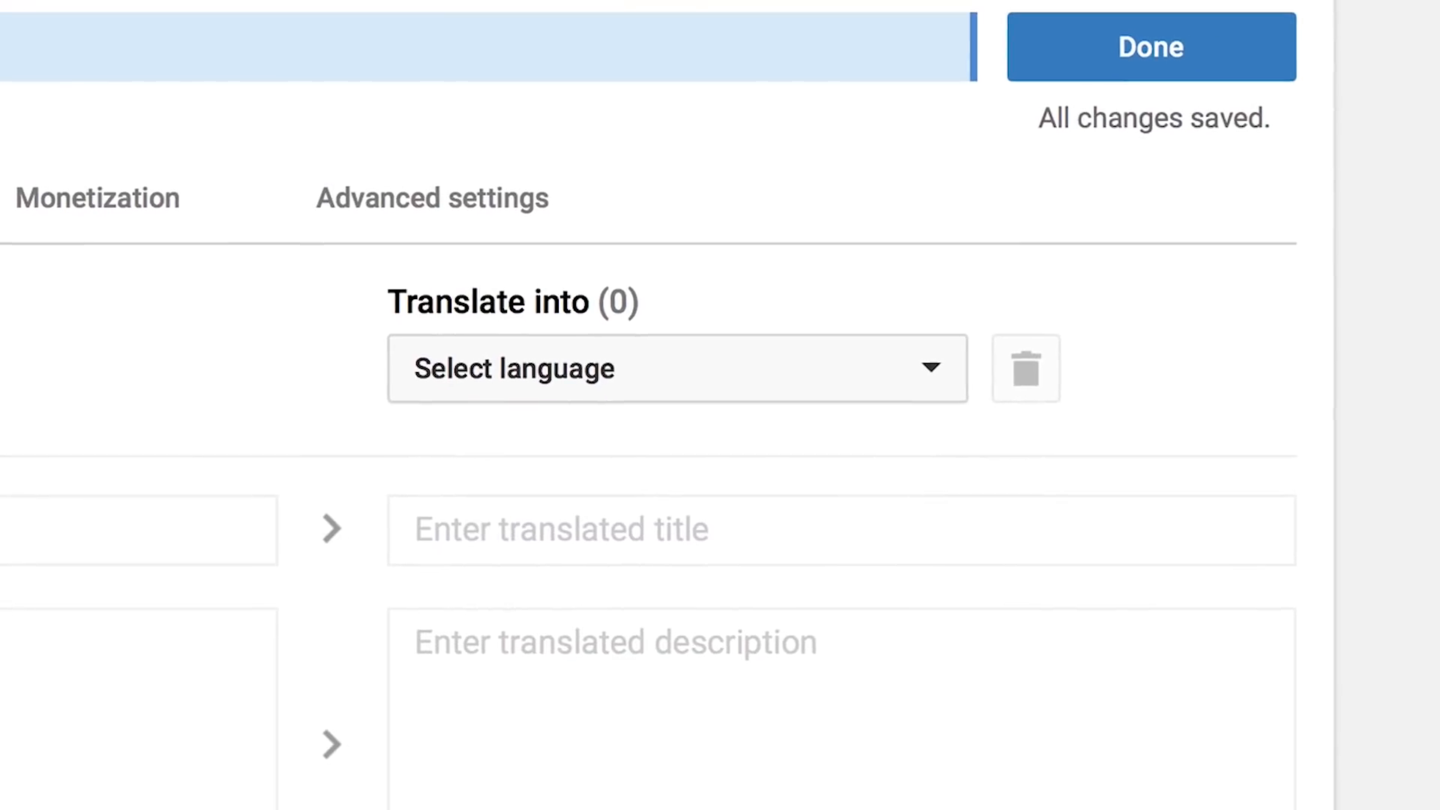
pyautogui.click(745, 177)
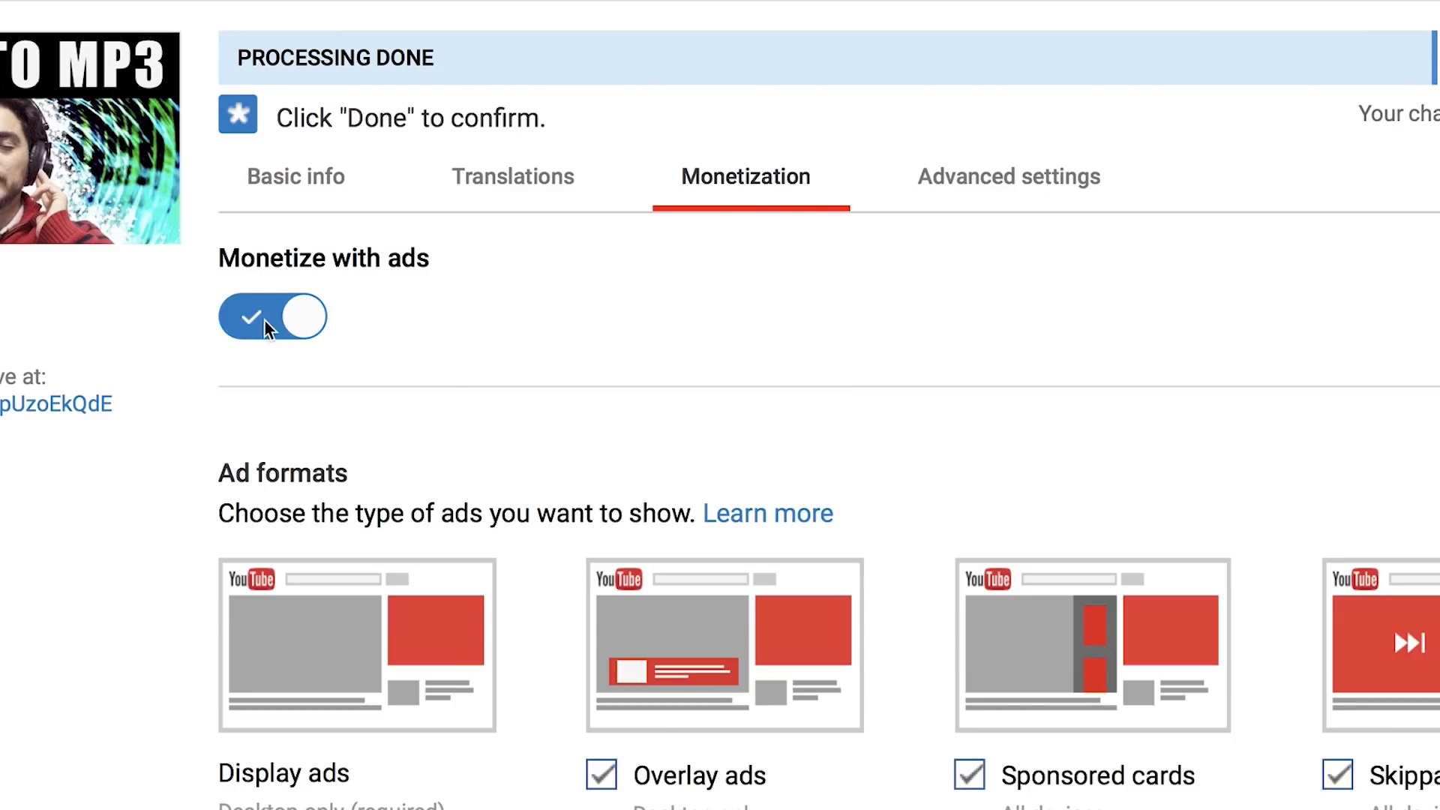
# Step: Review Advanced settings: the comments Show choices, then Syndication and Distribution options
pyautogui.click(1008, 177)
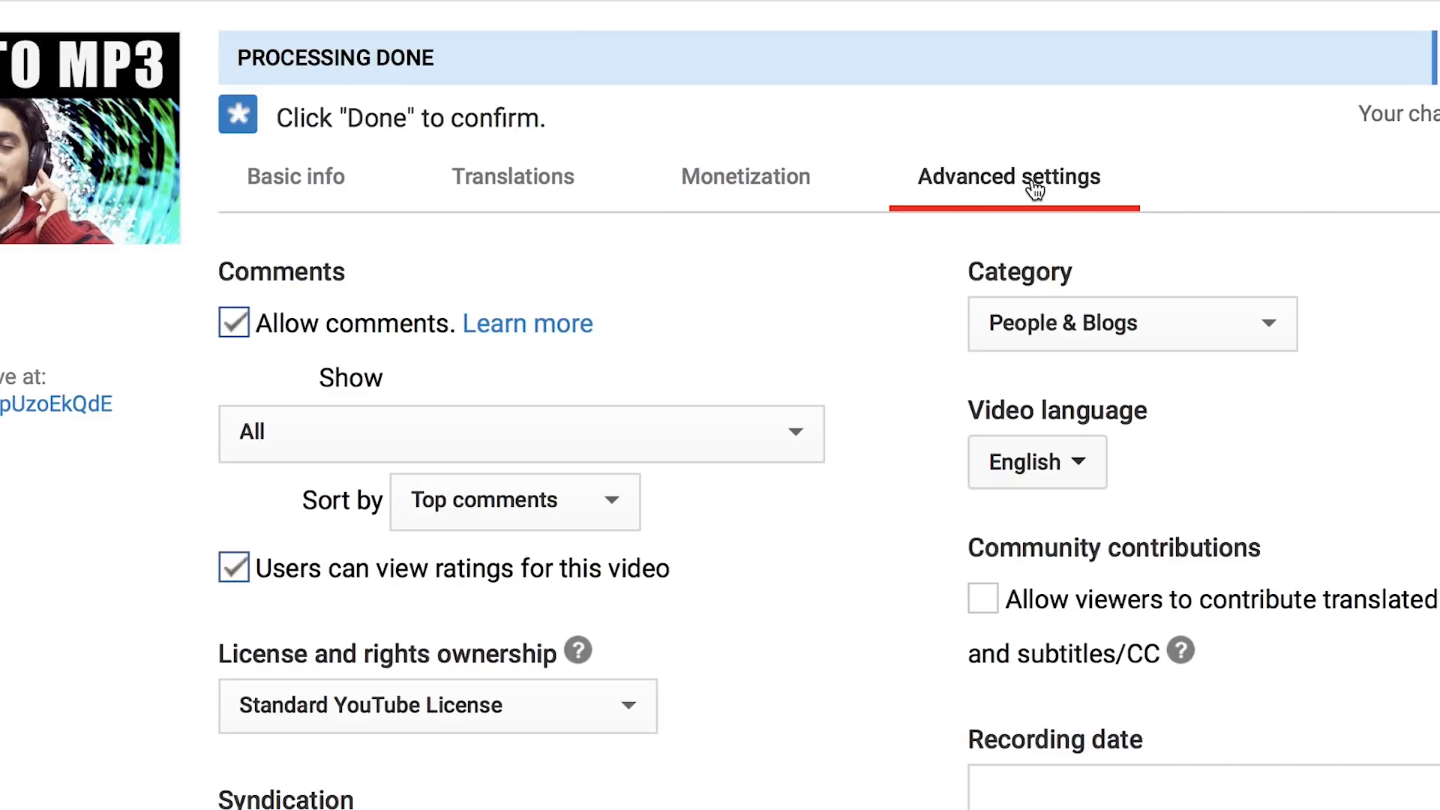
pyautogui.moveTo(324, 341)
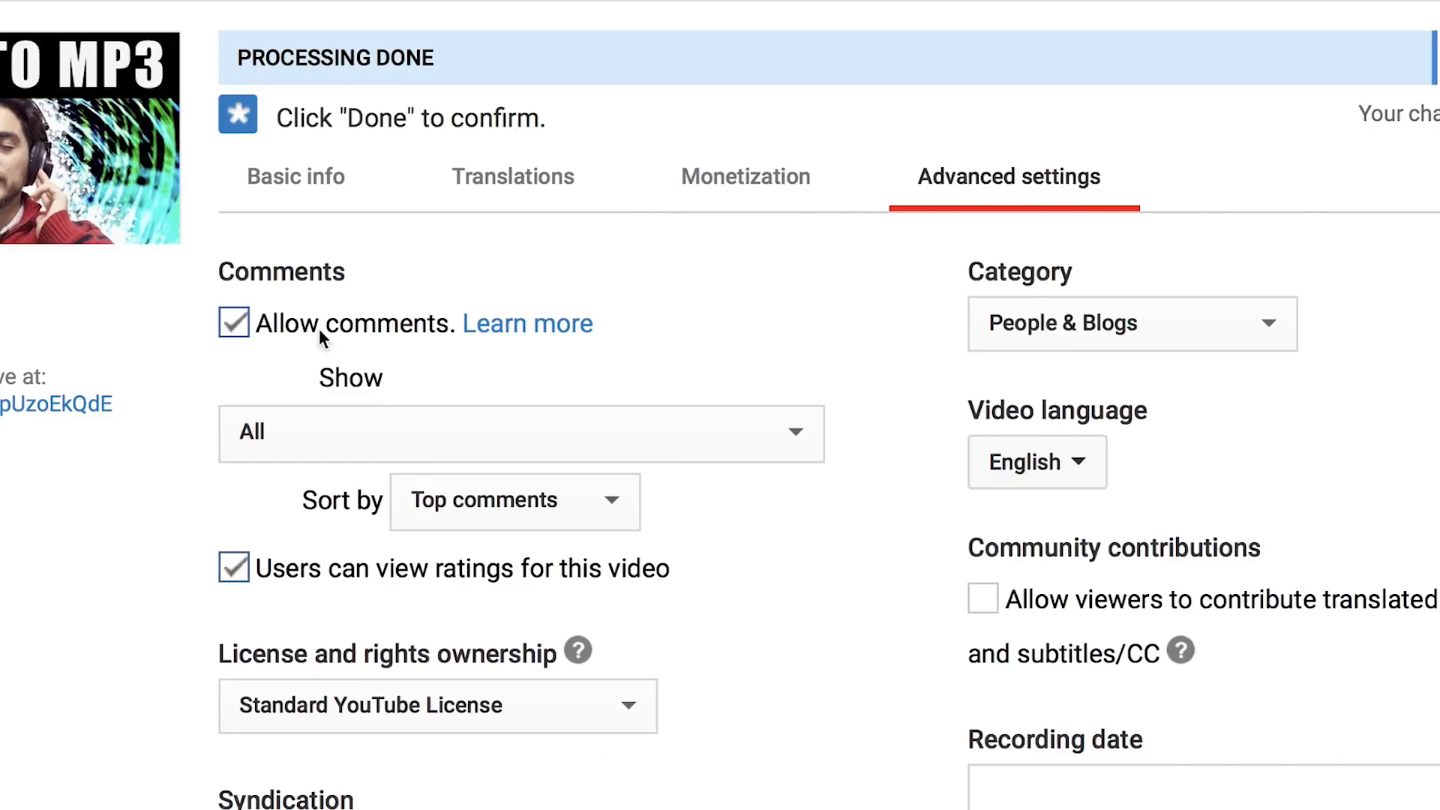
pyautogui.click(520, 432)
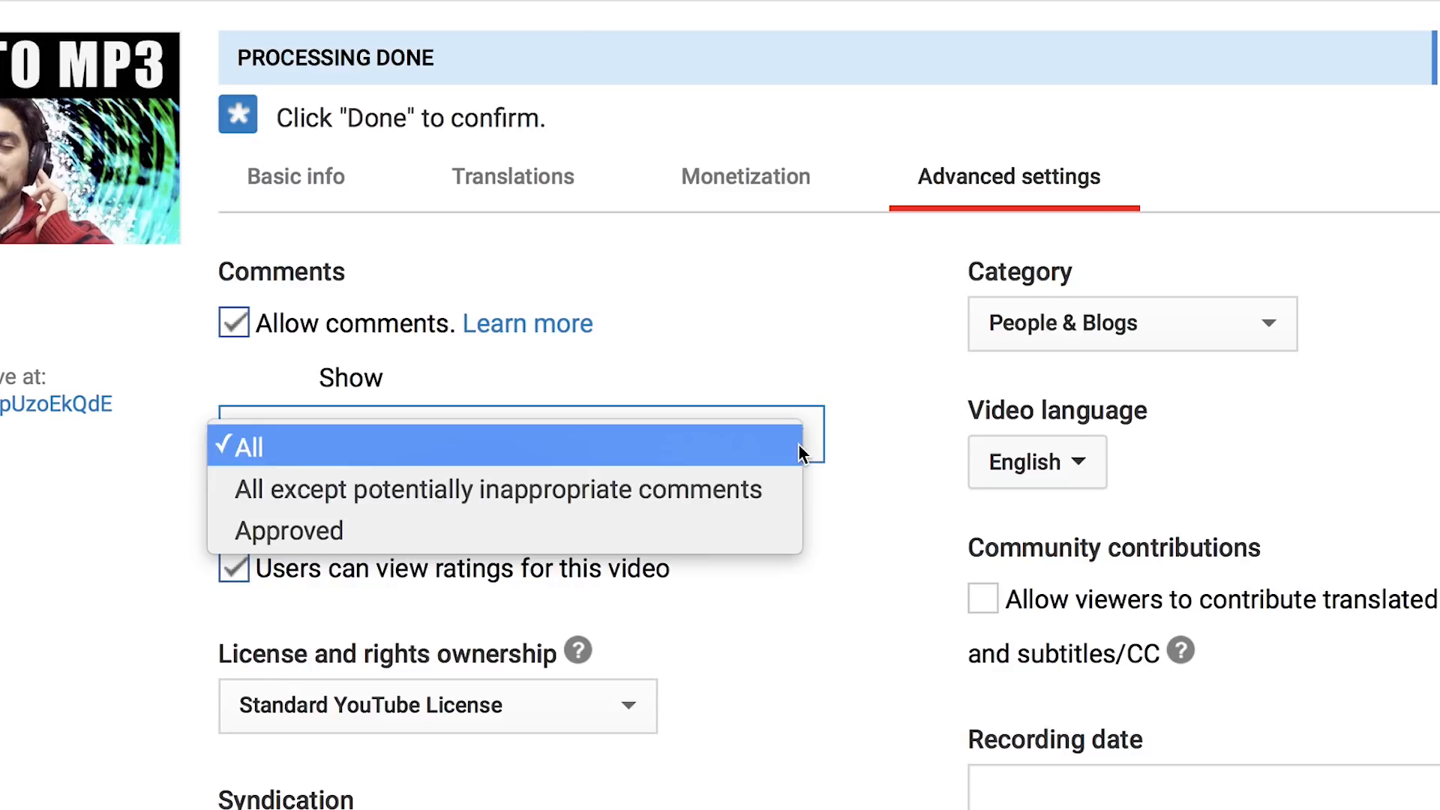
pyautogui.moveTo(853, 531)
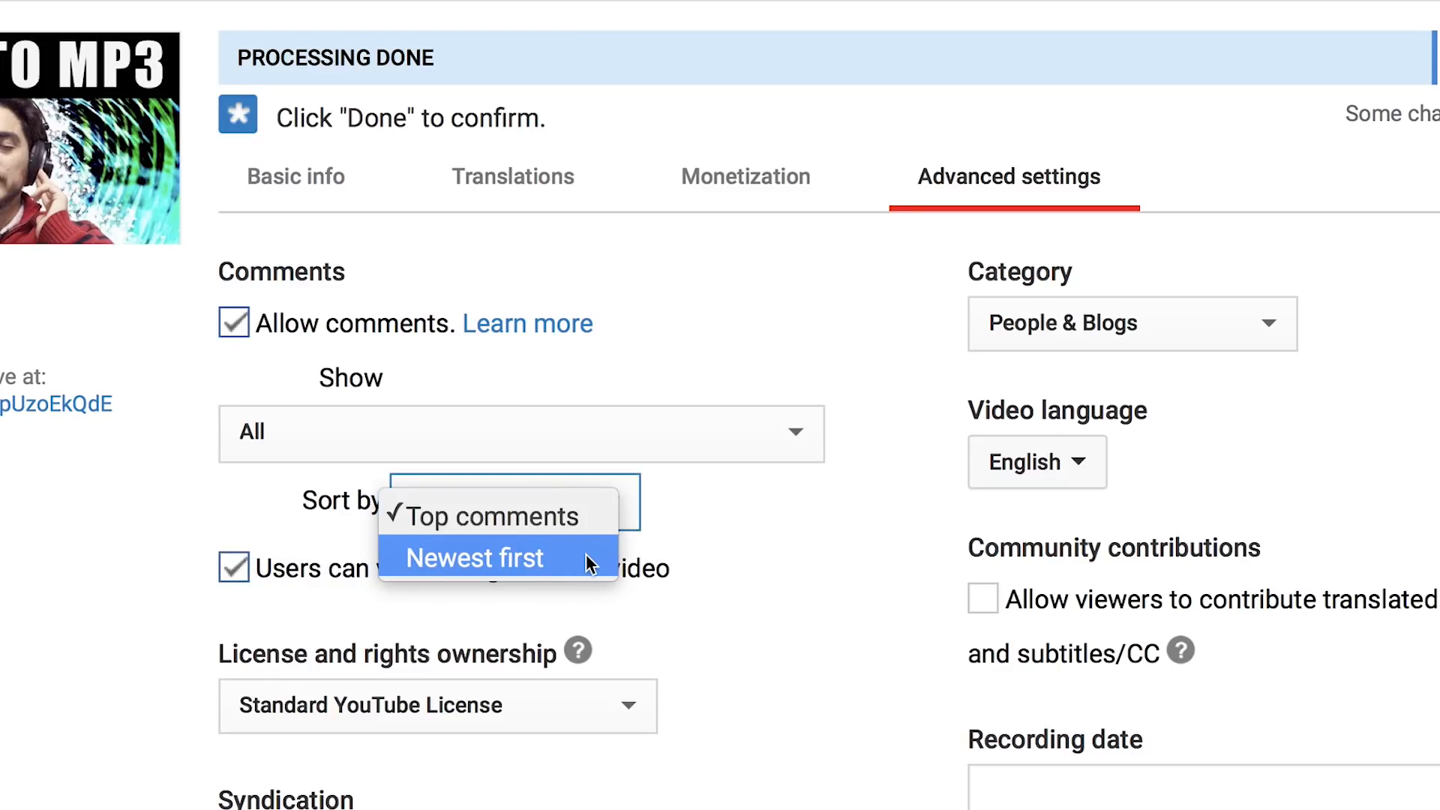
pyautogui.scroll(-3)
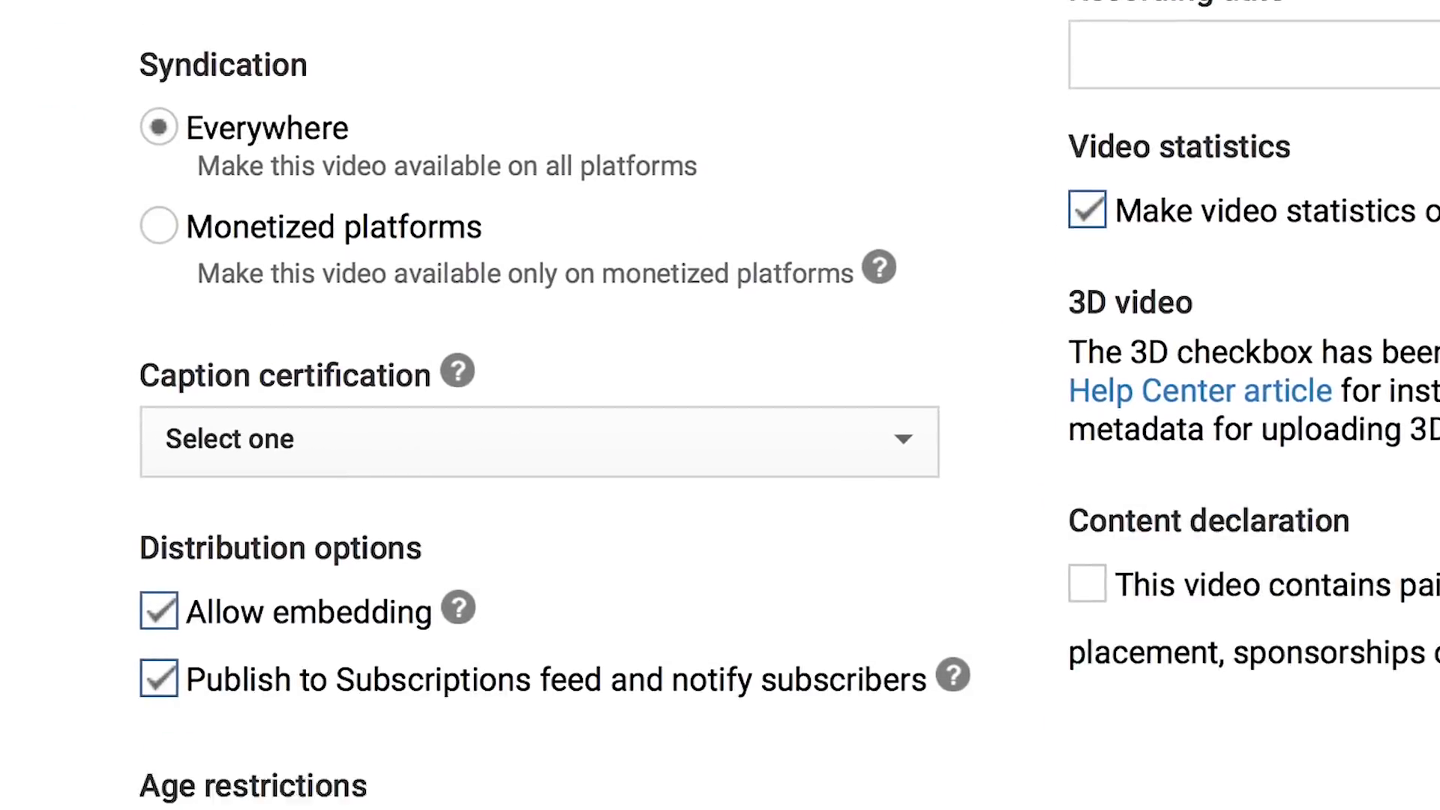
pyautogui.scroll(-3)
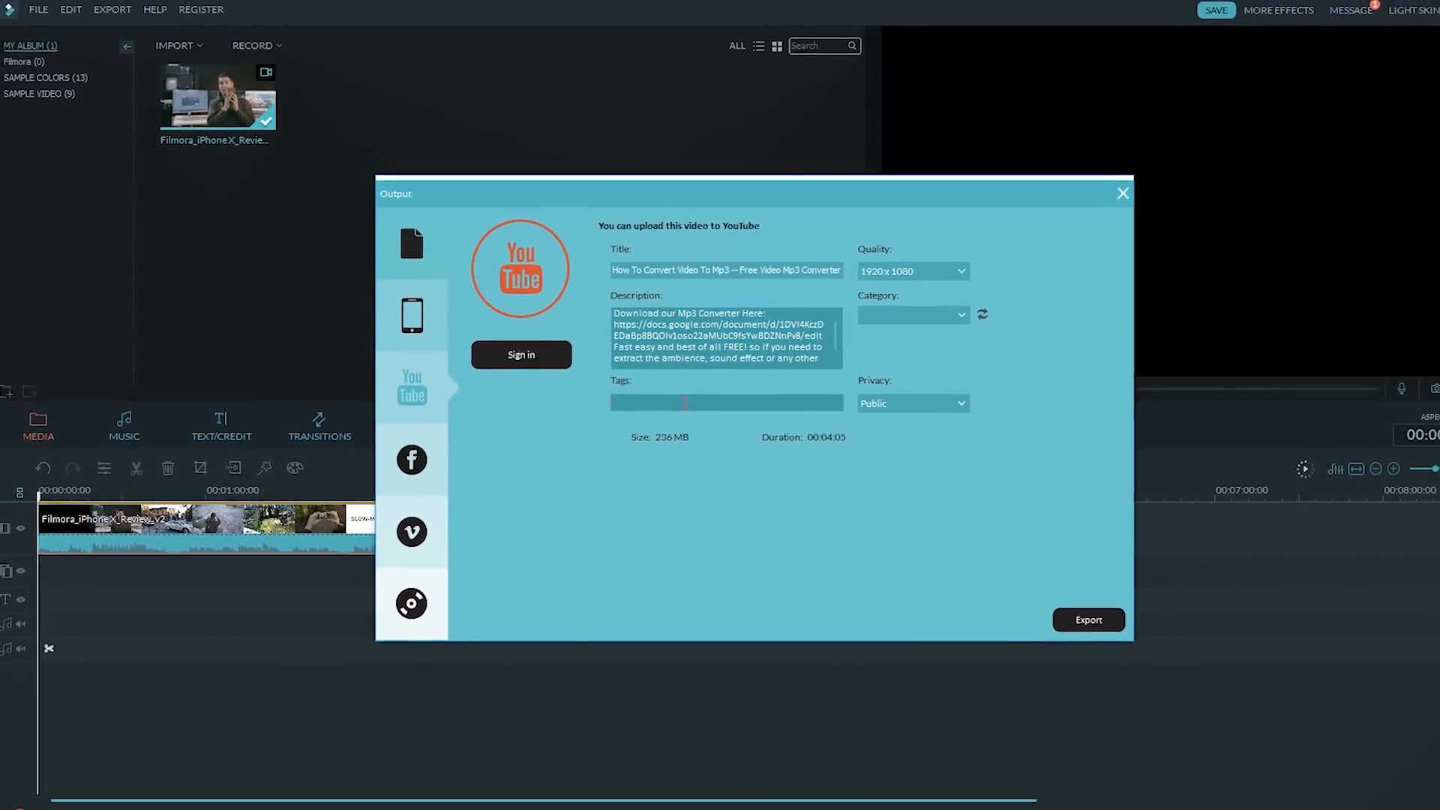
# Step: Sign Filmora in to YouTube and set the video's category to Film & Animation
pyautogui.click(411, 243)
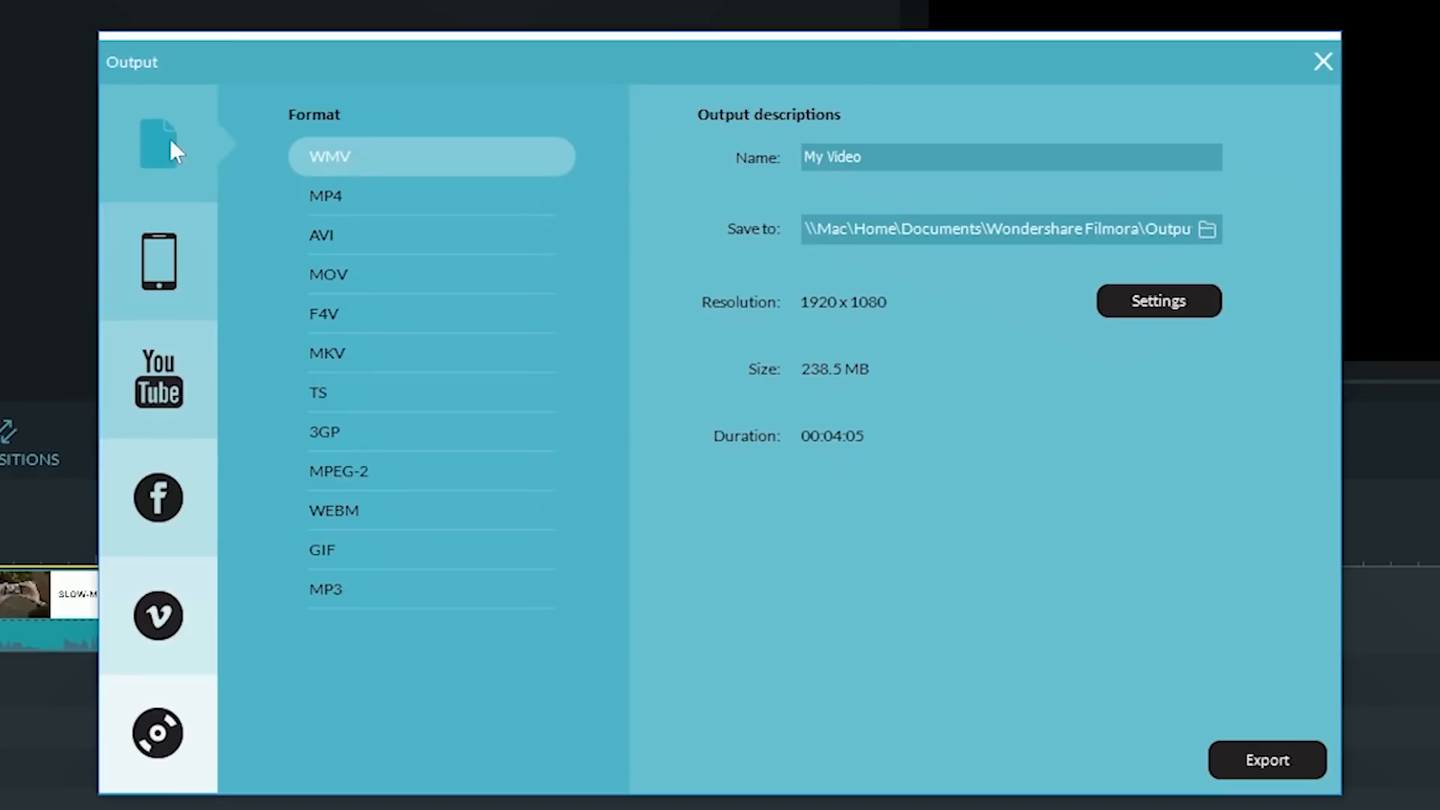
pyautogui.click(157, 379)
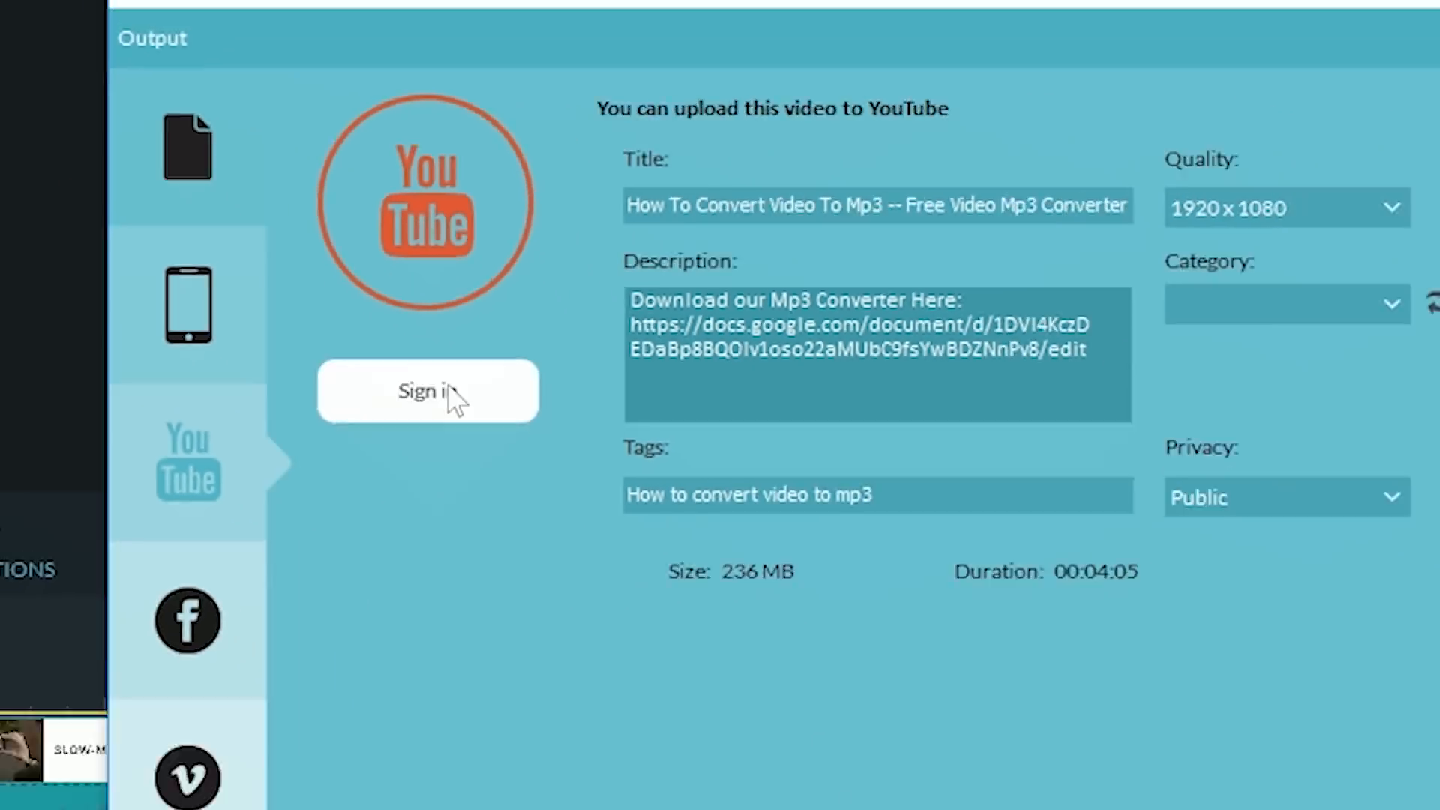
pyautogui.click(978, 259)
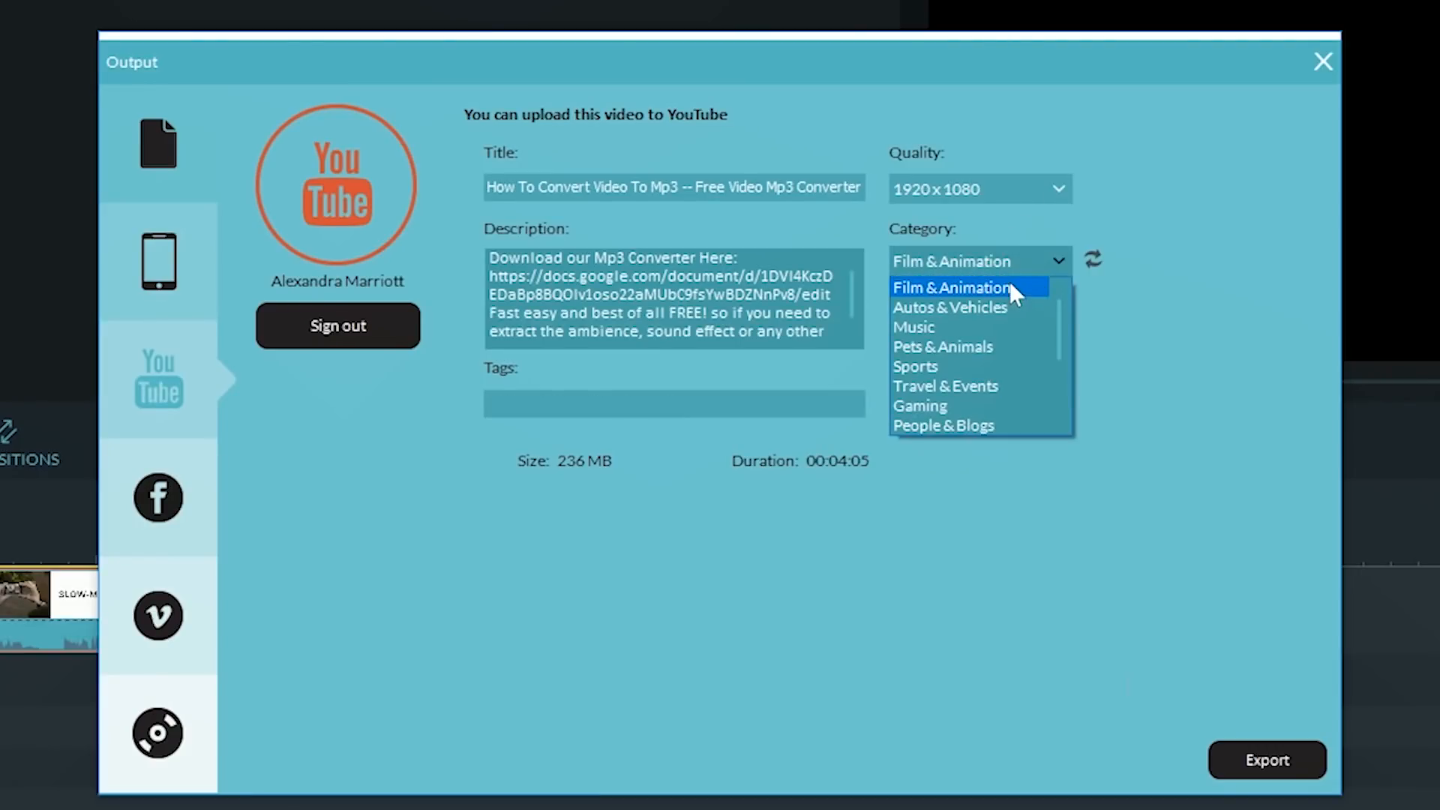
pyautogui.click(952, 286)
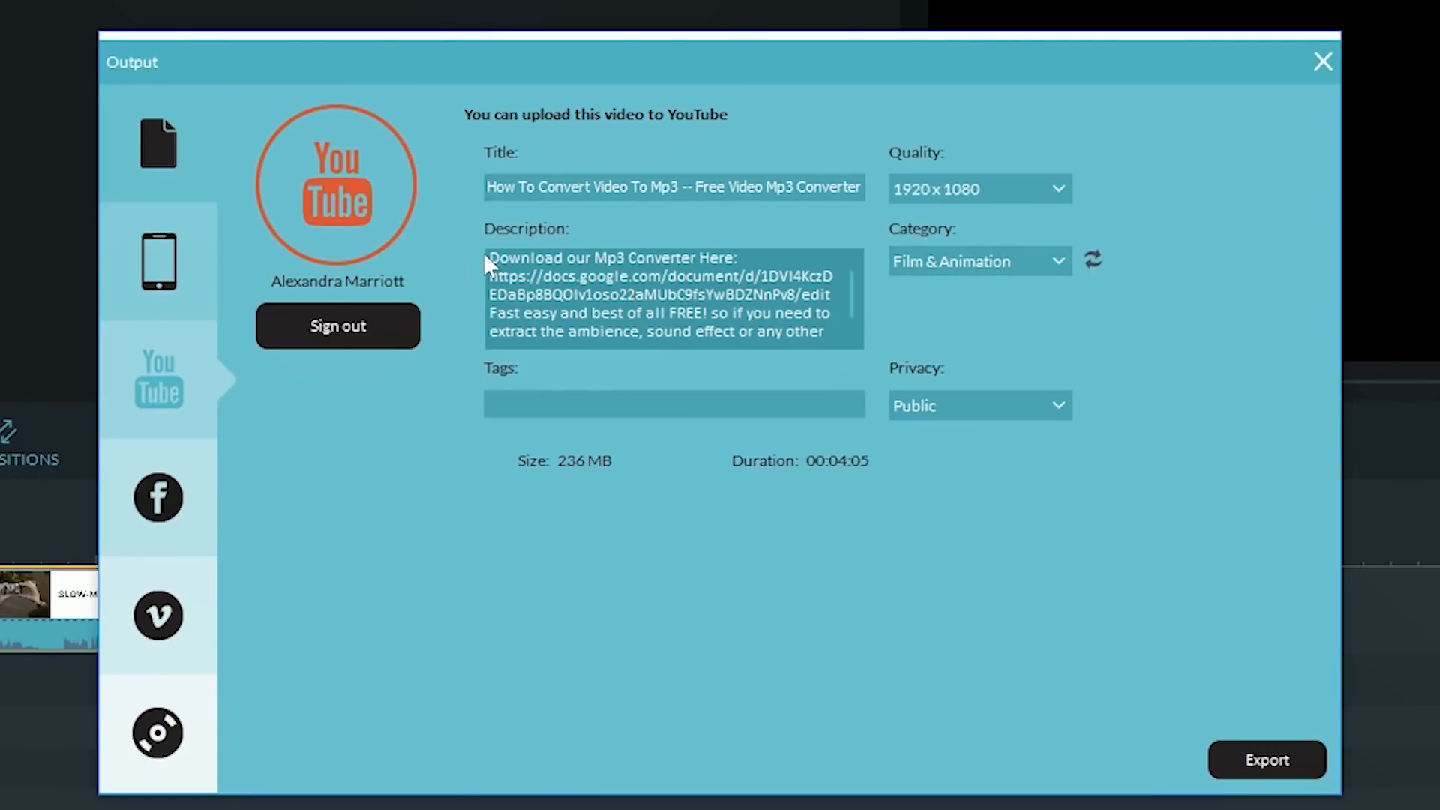
# Step: Add the tag 'How to convert video to mpo3' and start the YouTube upload via Export
pyautogui.write('How to convert video to mpo3')
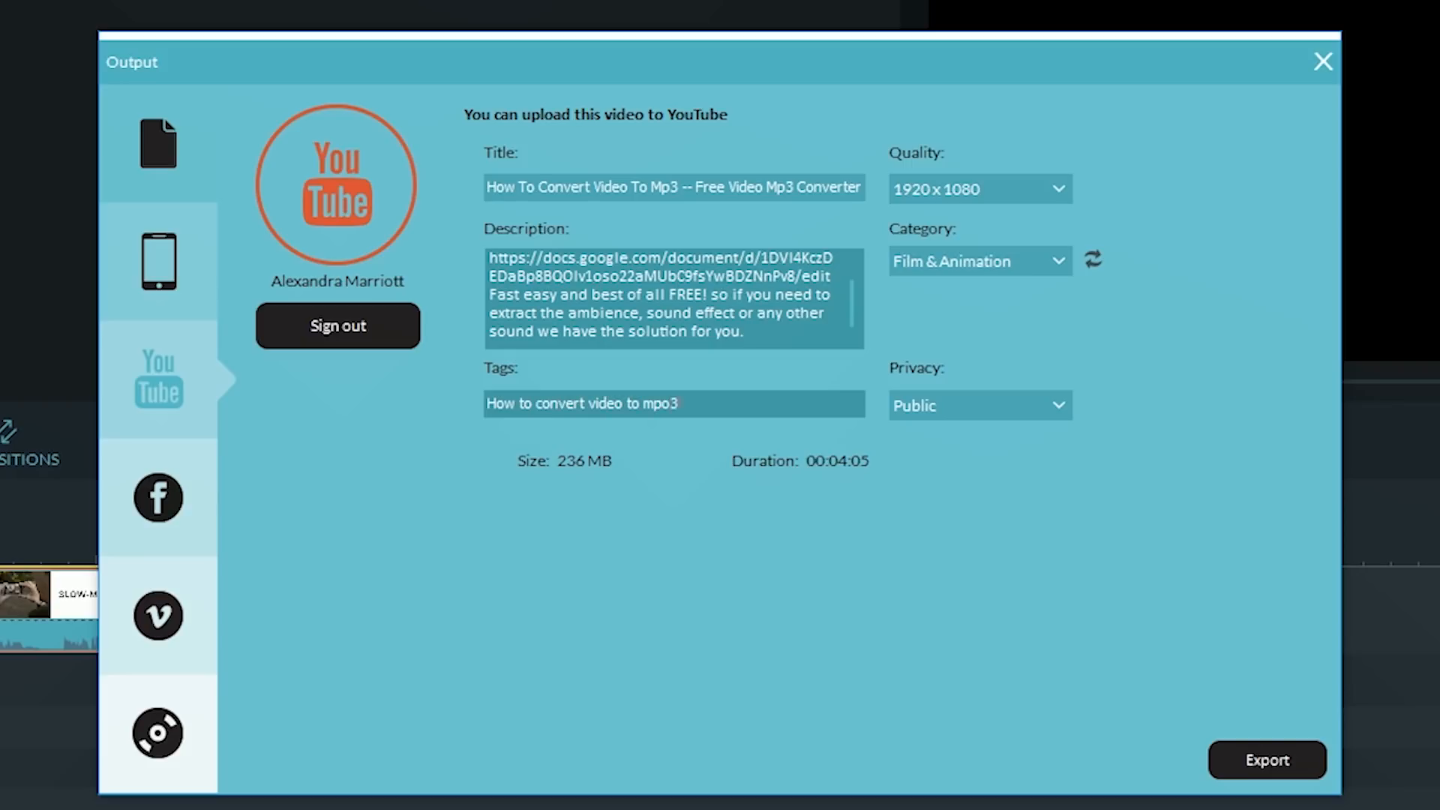
pyautogui.click(1266, 759)
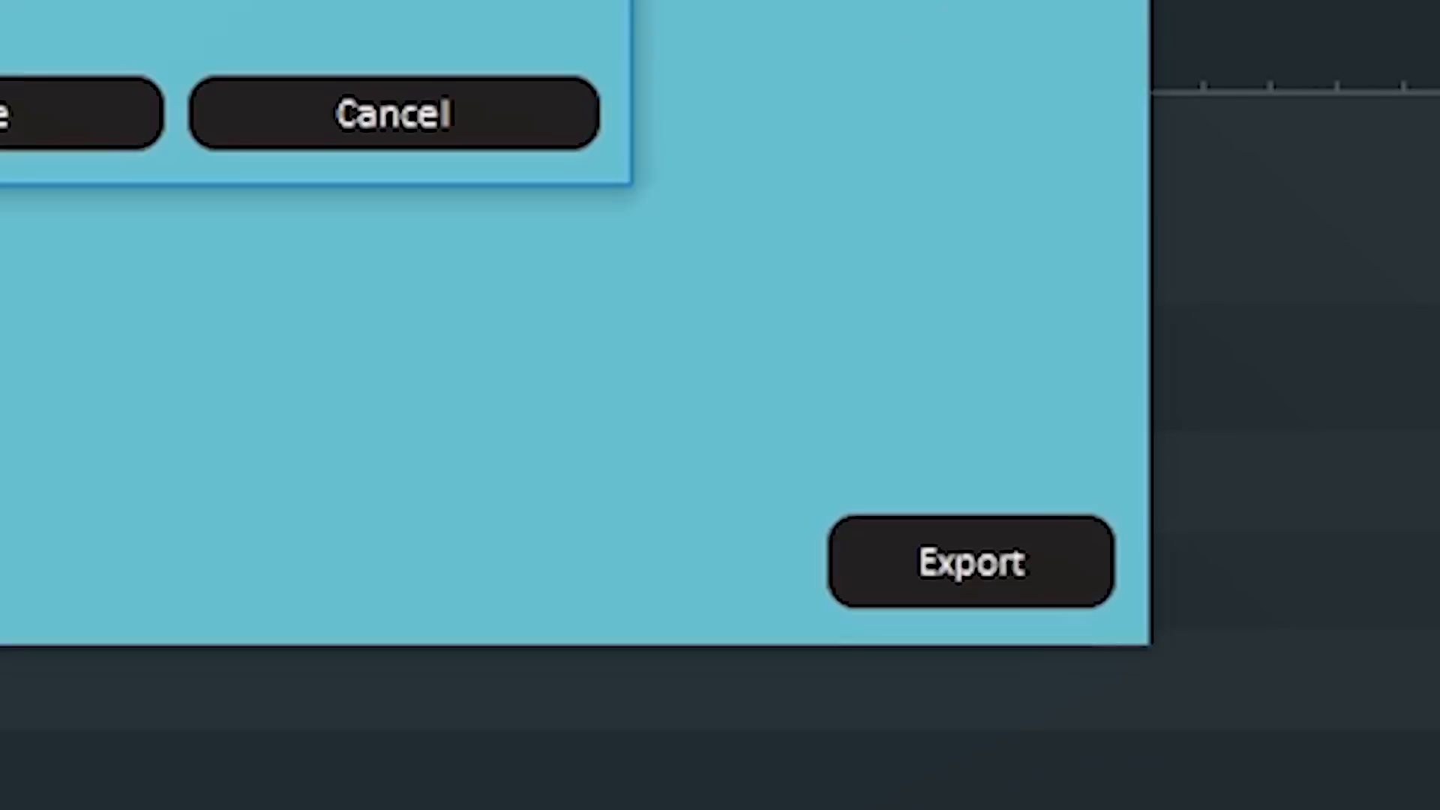
pyautogui.click(971, 563)
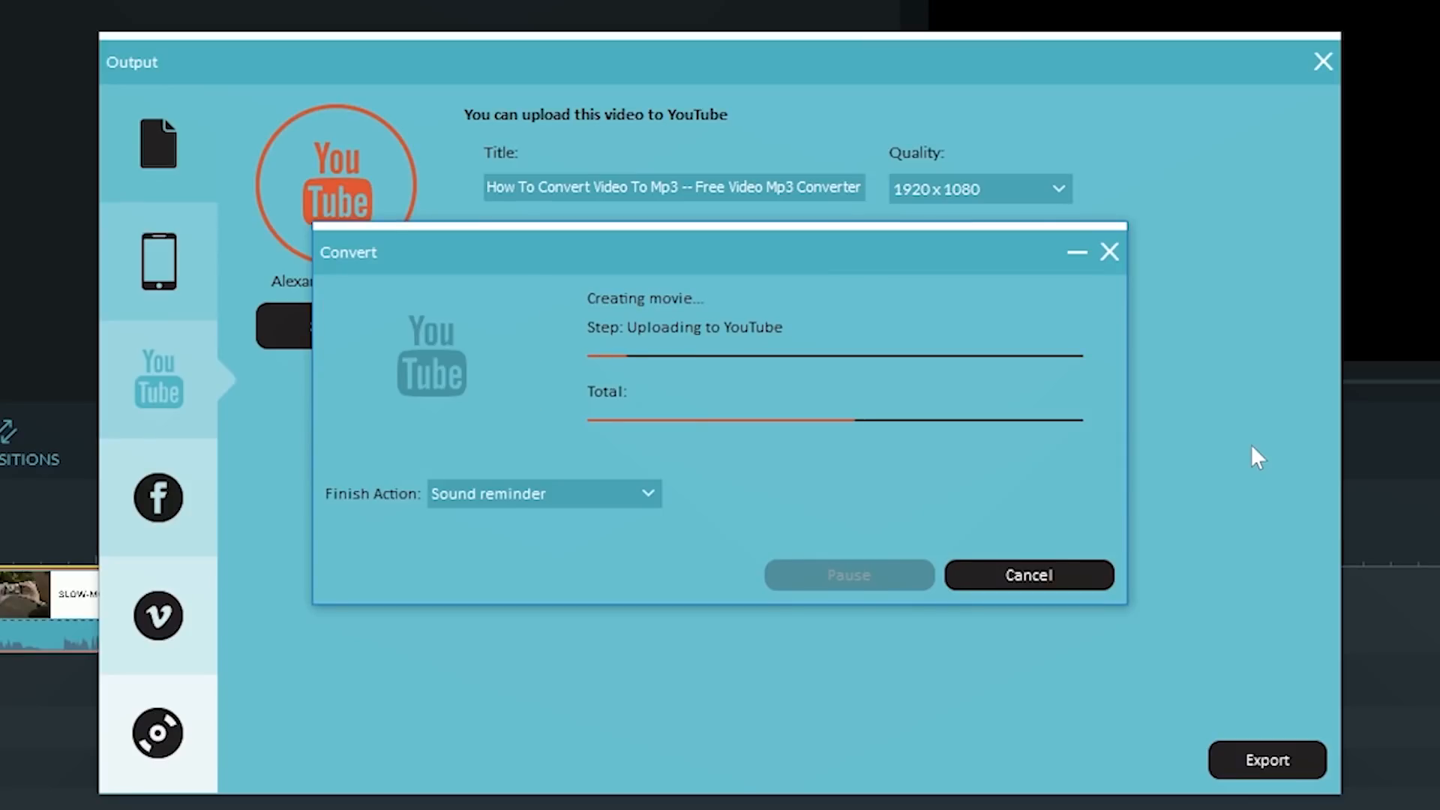